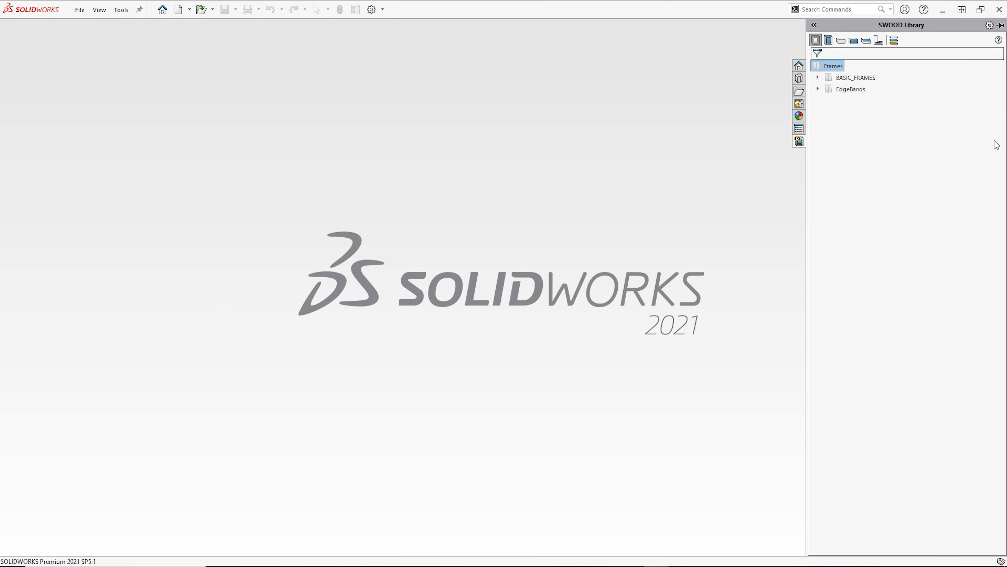
mouse_move(852, 124)
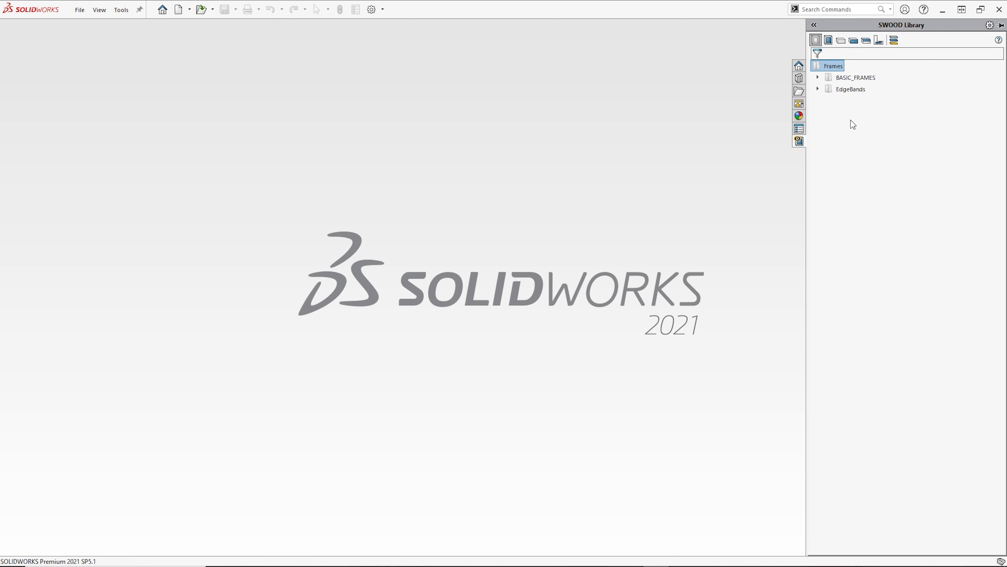
mouse_move(892, 40)
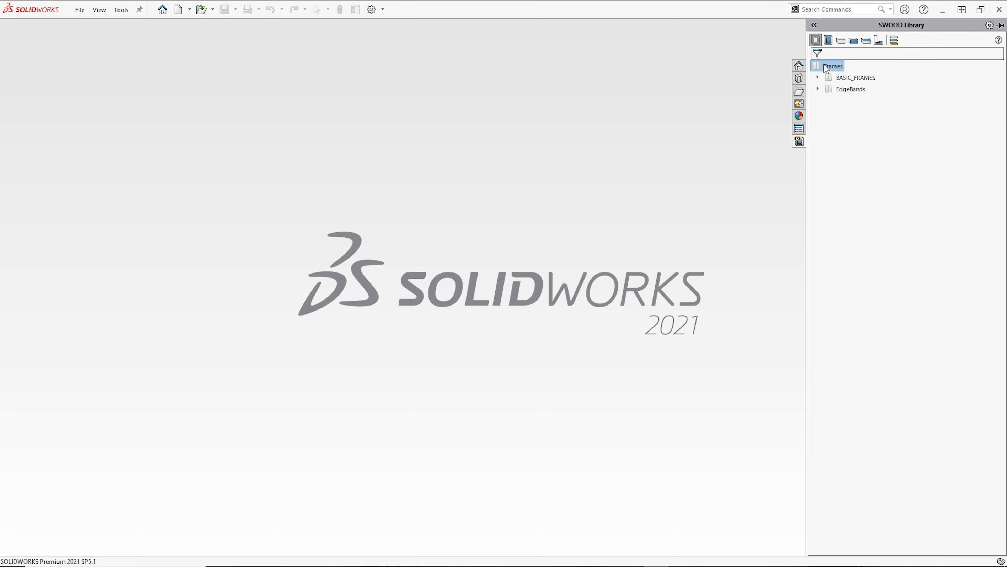
- Create a Locker folder under Frames and a new Locker_shell frame inside it
right_click(832, 66)
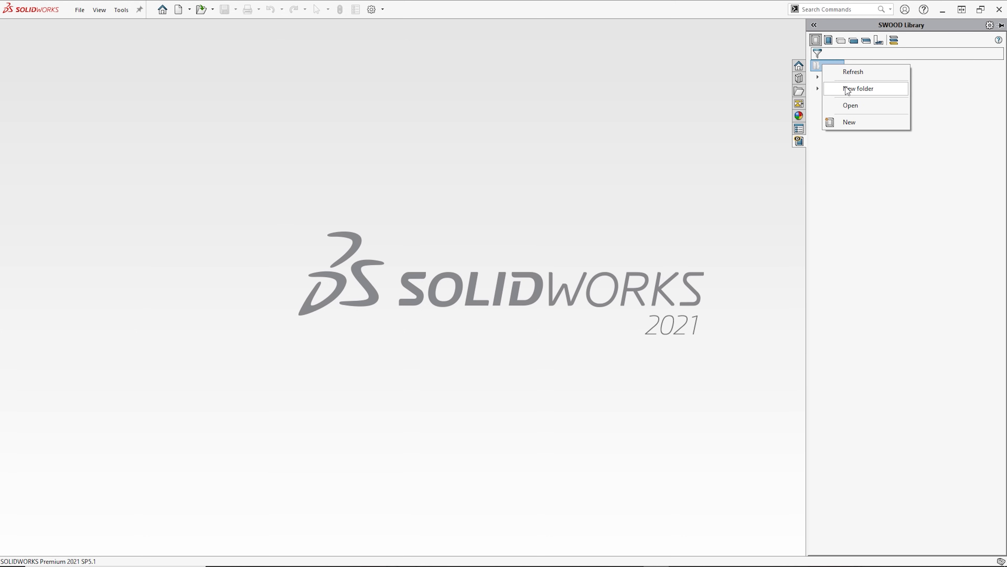
left_click(859, 89)
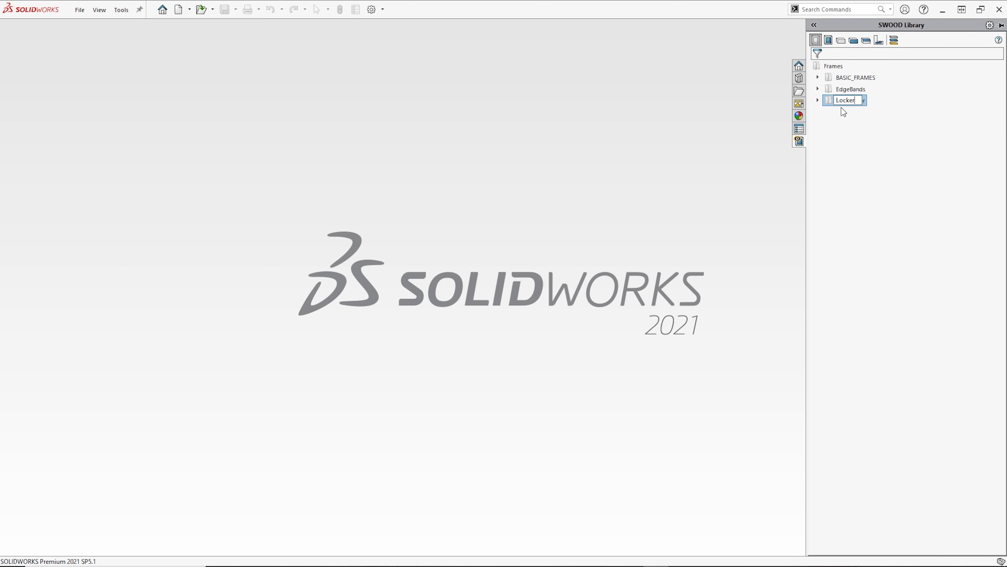
left_click(844, 100)
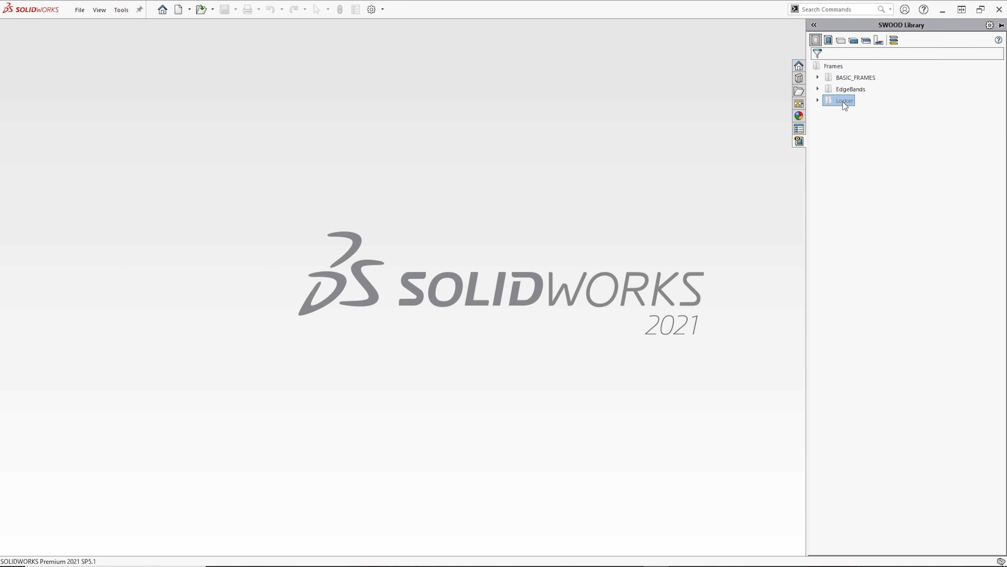
right_click(845, 100)
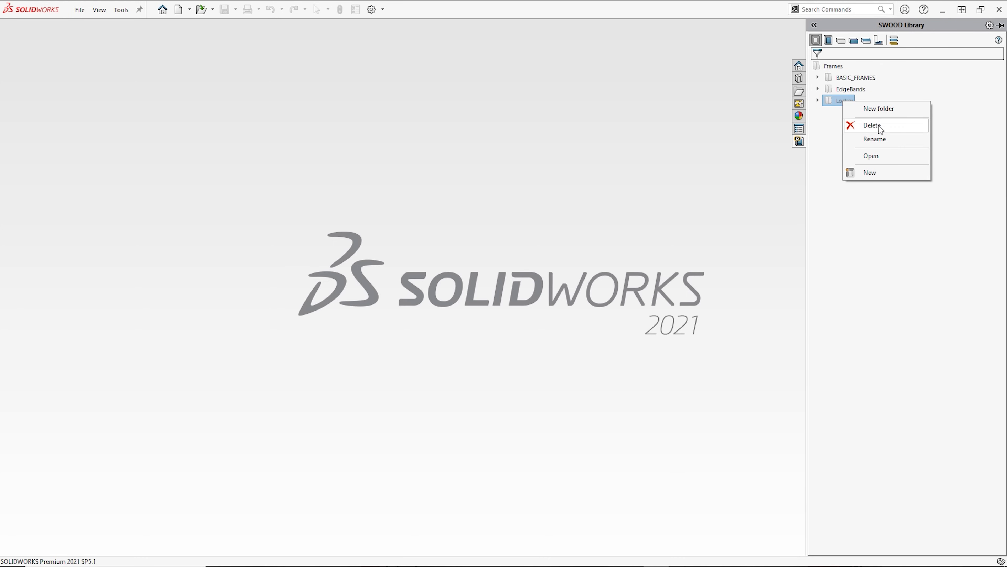
mouse_move(882, 179)
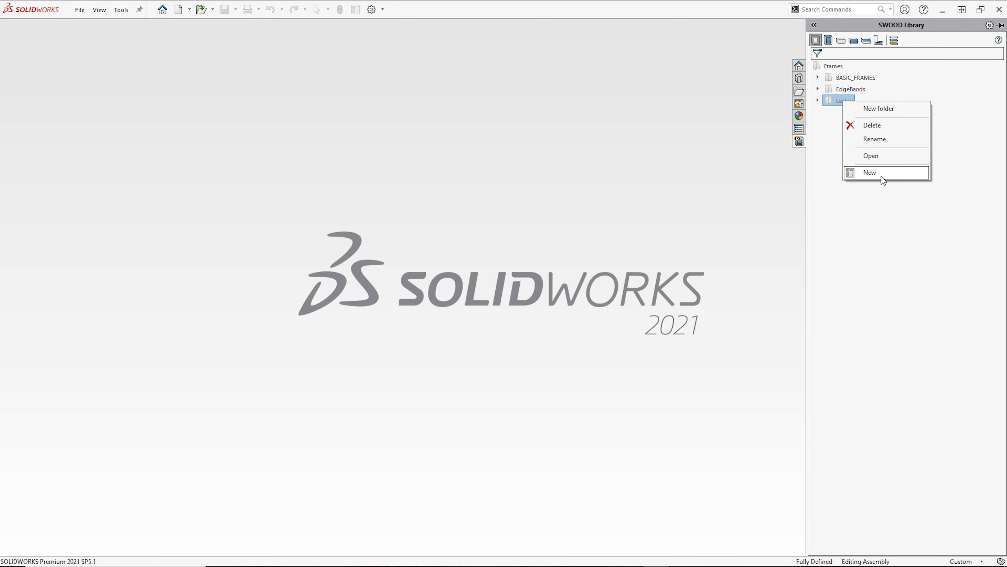
left_click(870, 172)
type("Locker_shell")
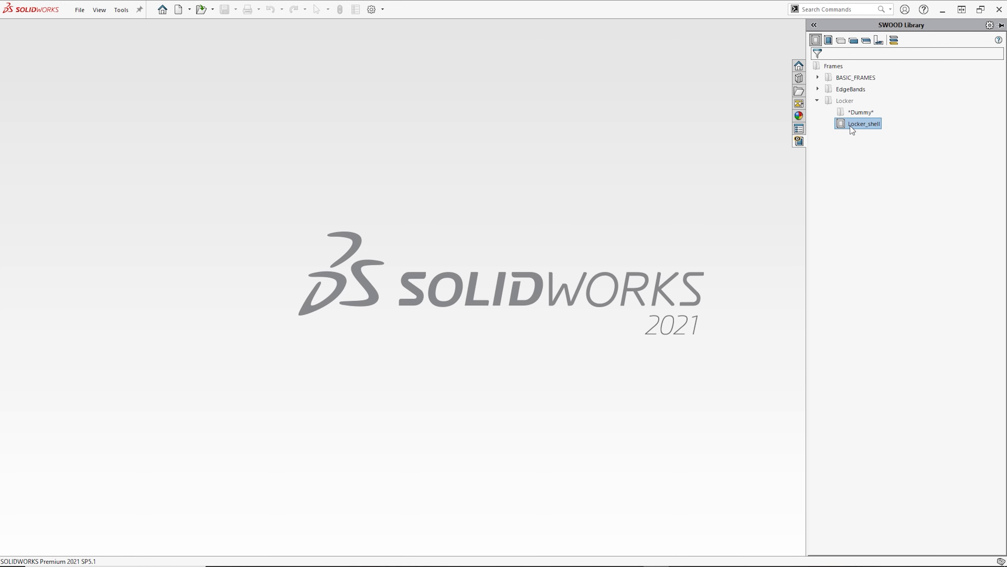
- Open Locker_shell for editing and select its Right plane in the tree
double_click(863, 123)
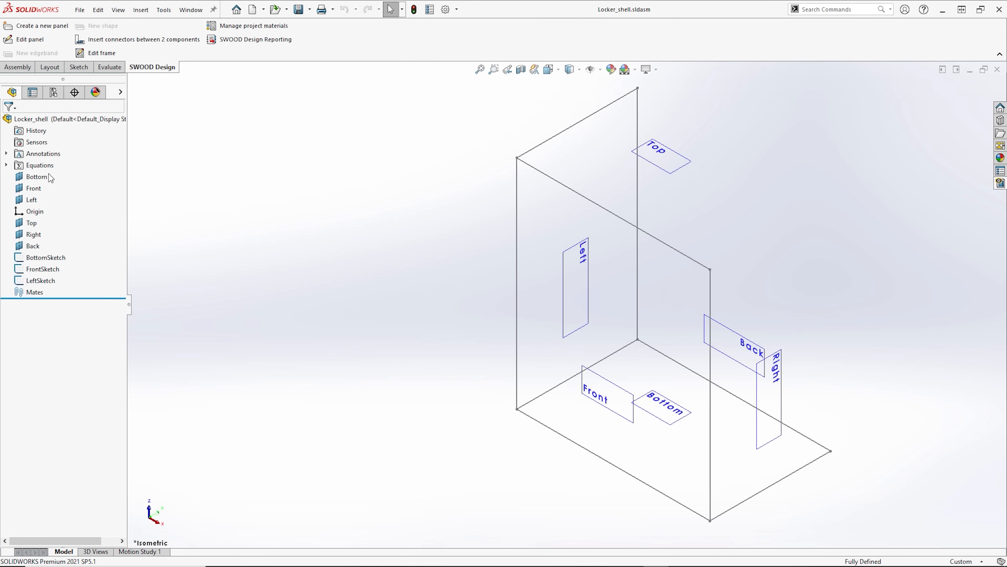
mouse_move(57, 244)
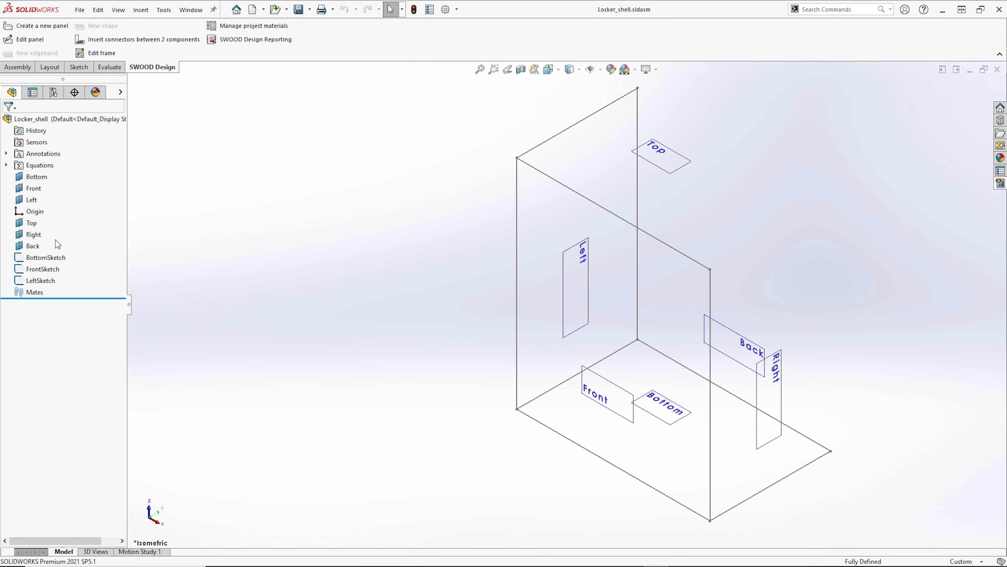
left_click(33, 234)
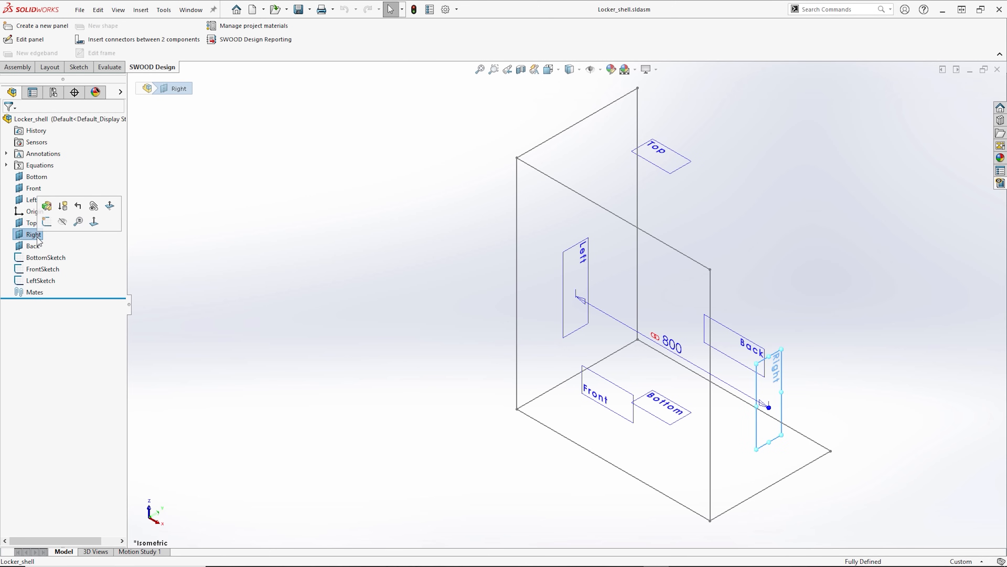
mouse_move(83, 246)
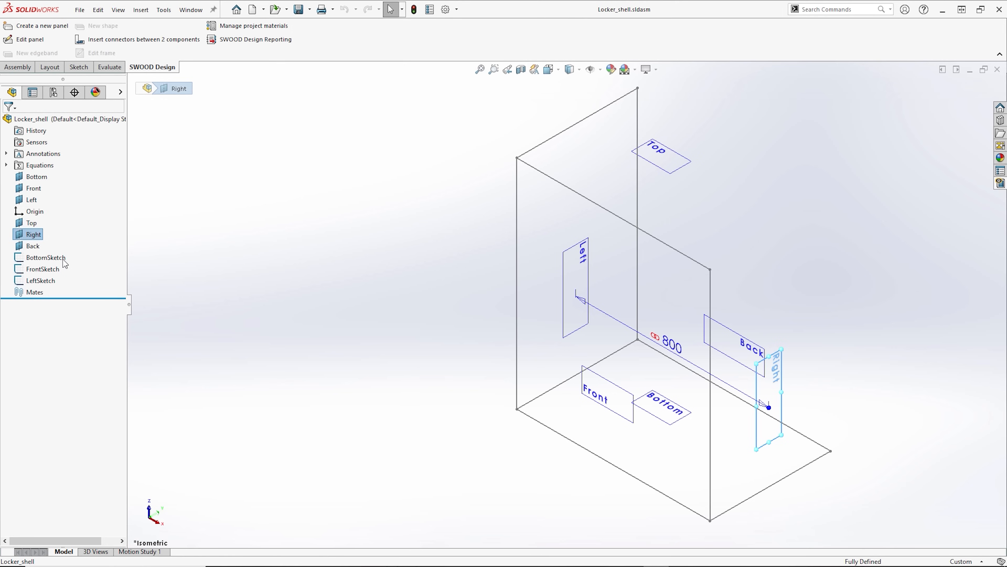
mouse_move(330, 108)
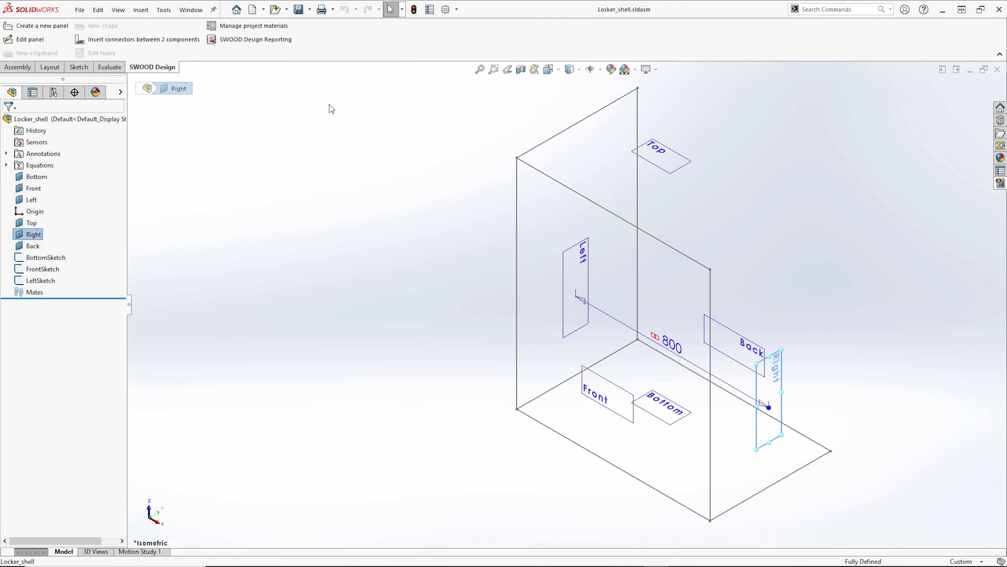
left_click(102, 52)
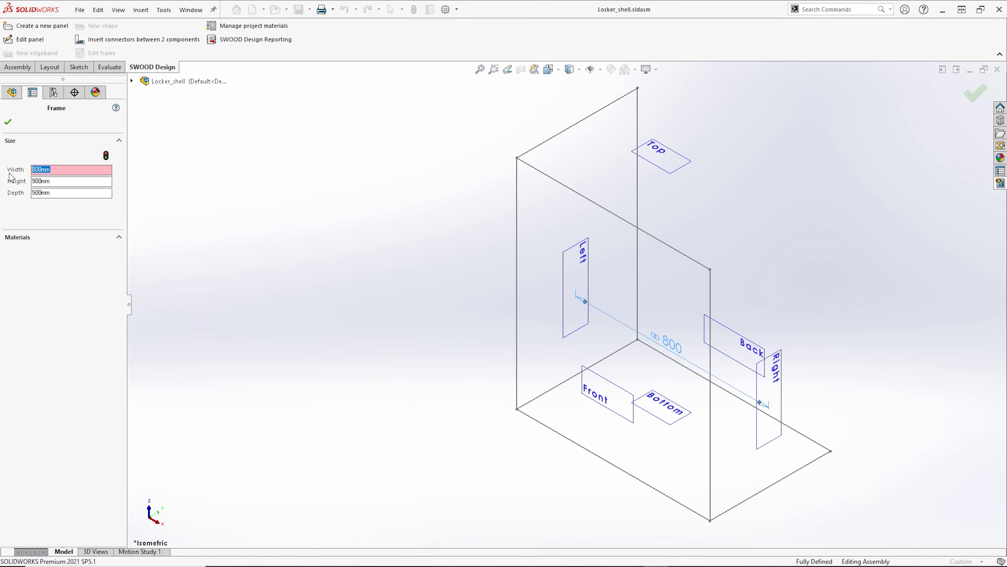
type("5")
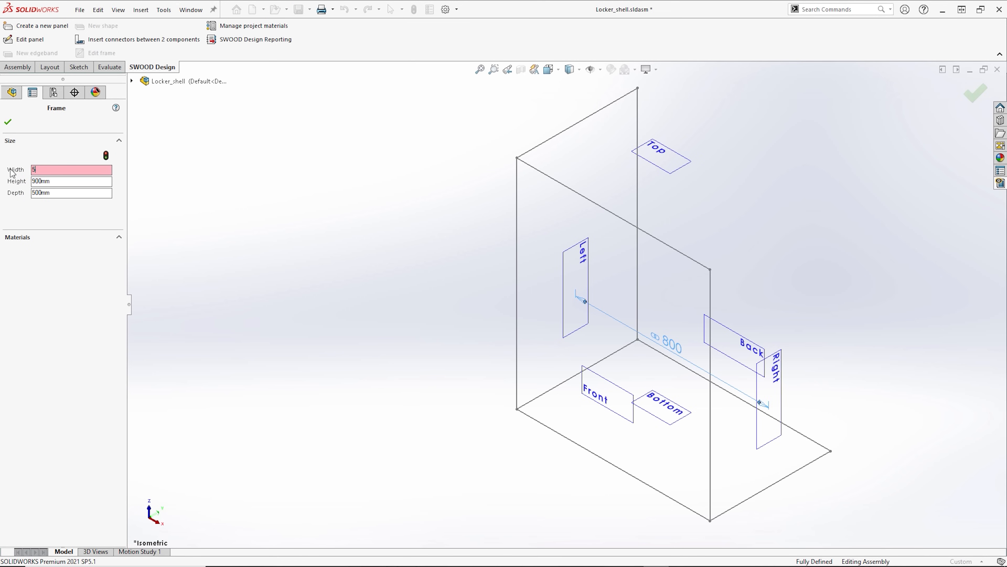
type("500mm")
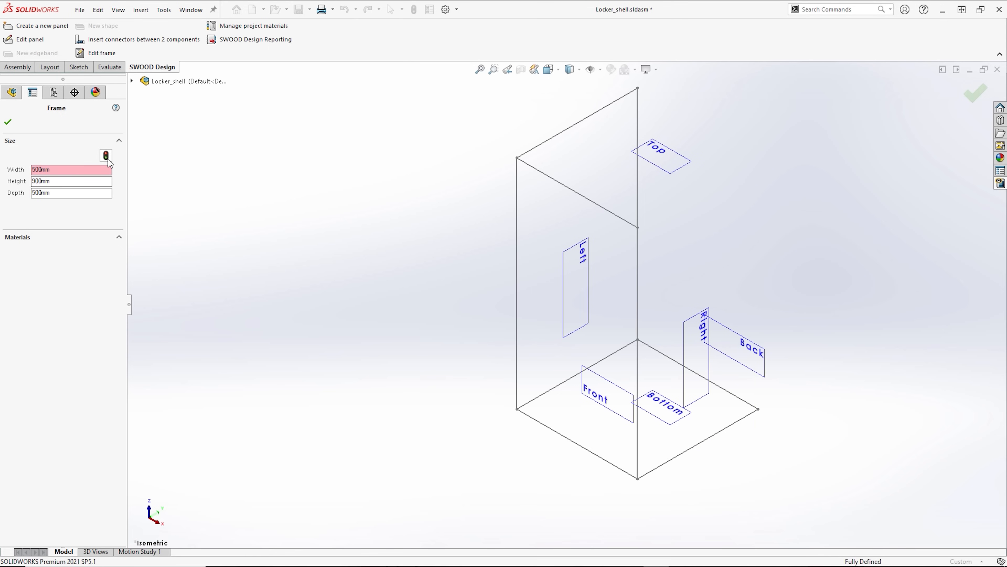
triple_click(71, 169)
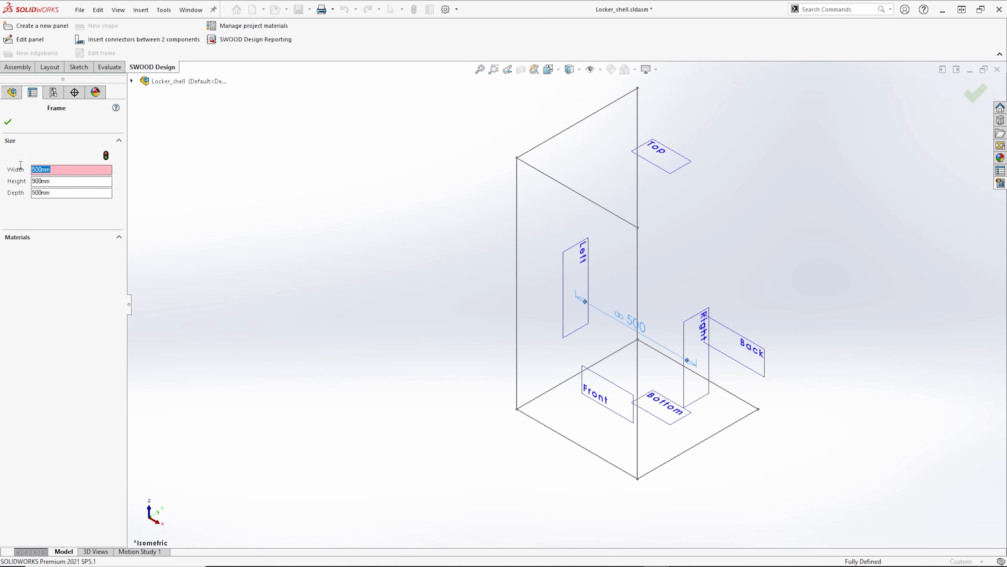
type("800")
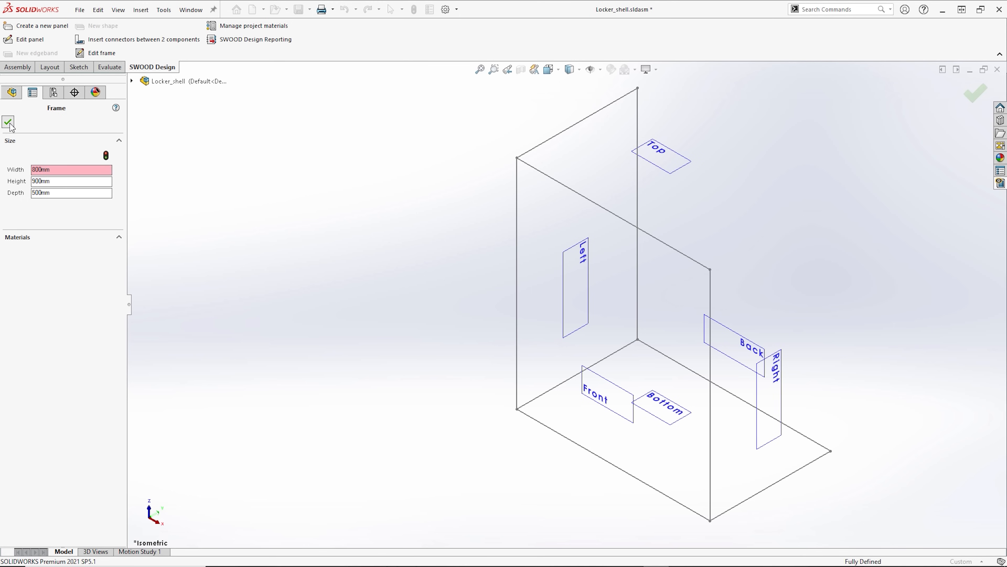
left_click(9, 122)
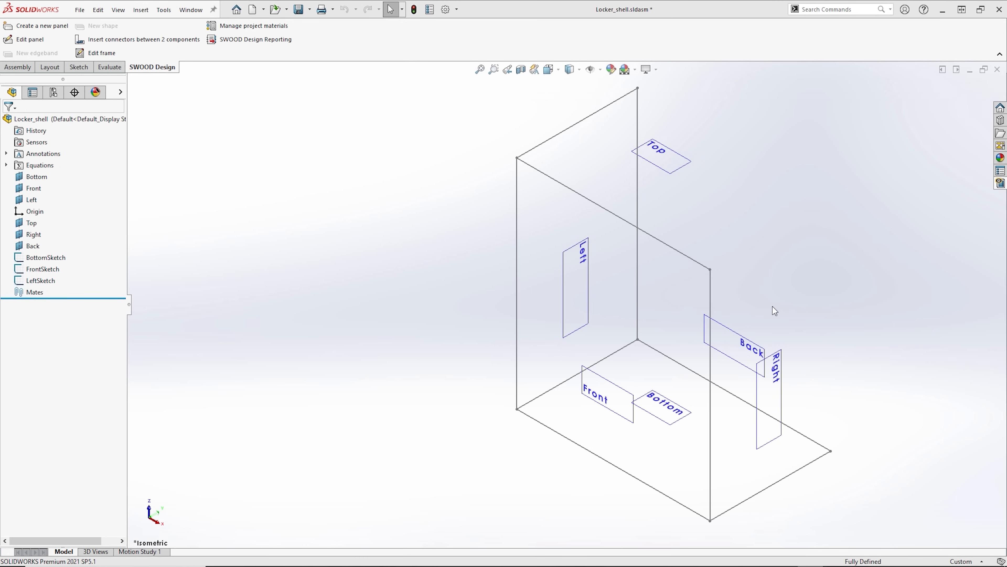
mouse_move(43, 26)
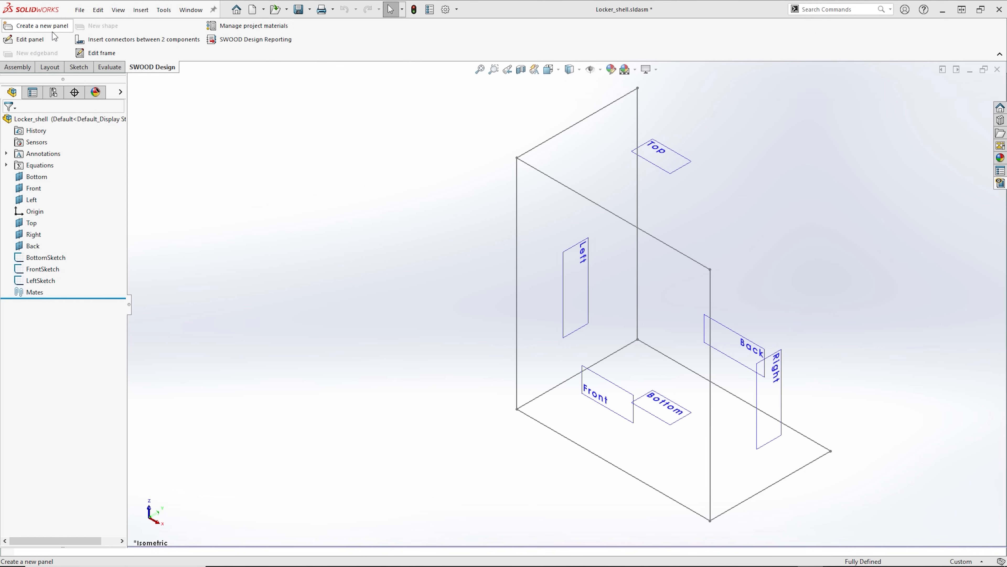
- Discard the default panel and place a positioned panel on the Left plane
left_click(37, 26)
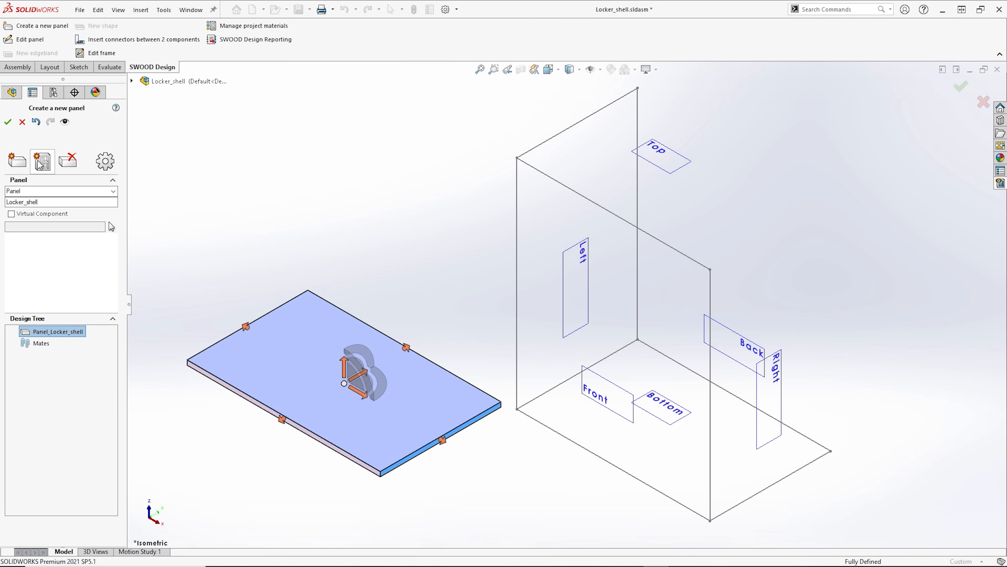
mouse_move(68, 161)
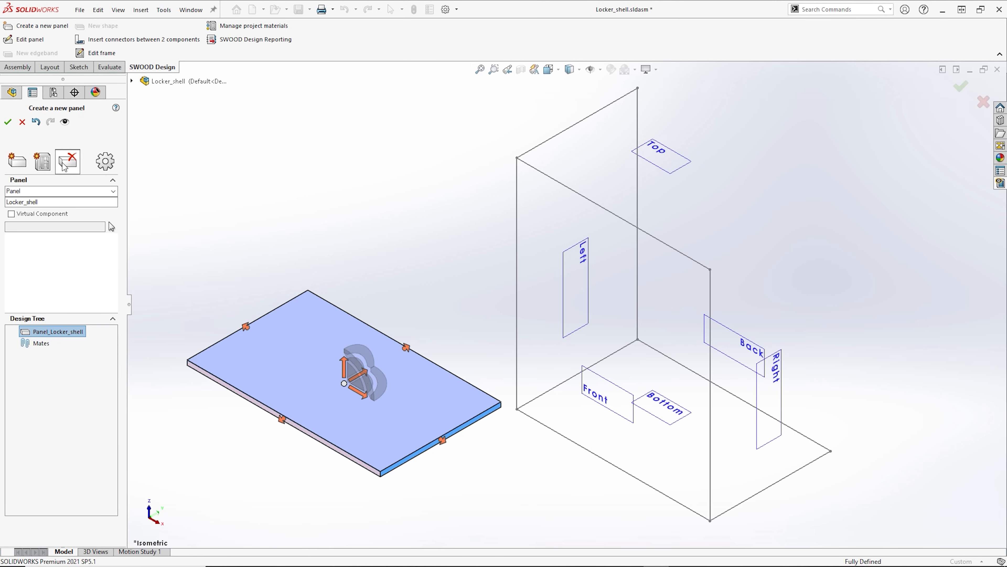
left_click(42, 161)
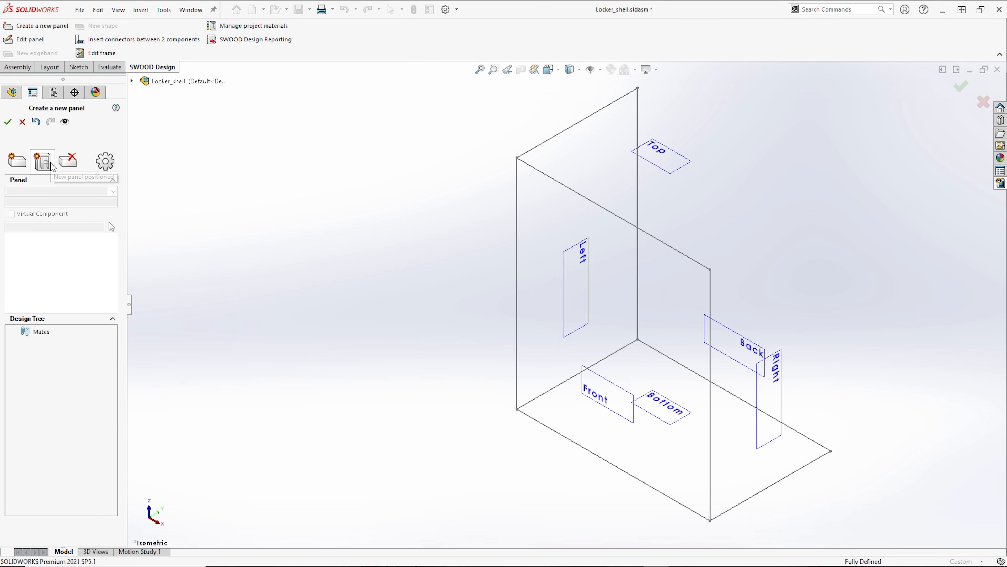
left_click(43, 160)
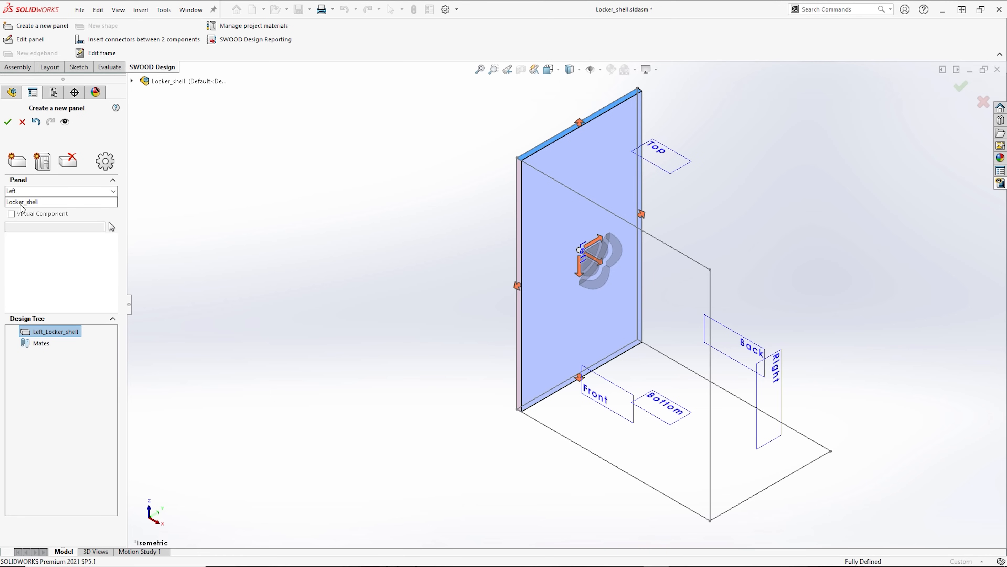
mouse_move(475, 196)
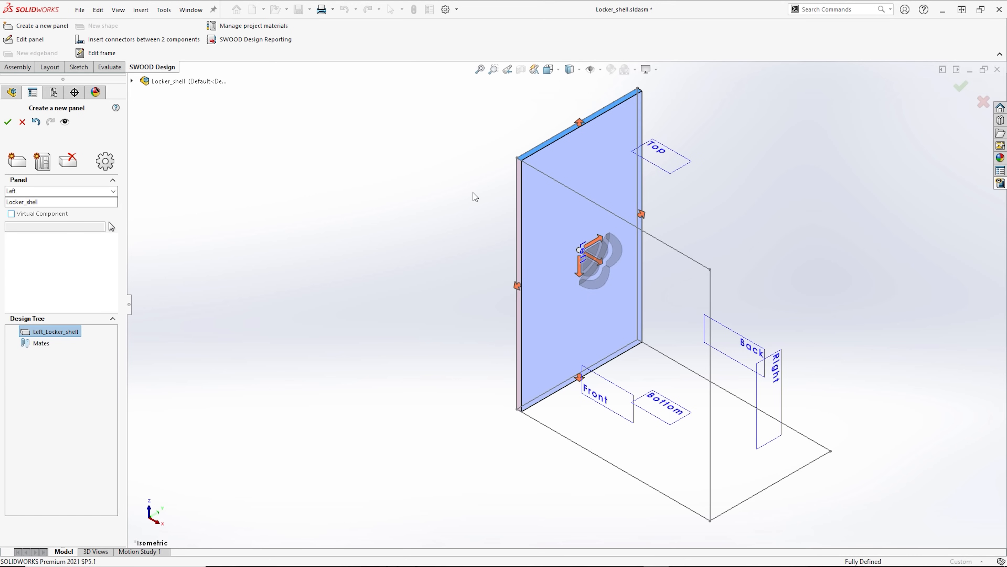
mouse_move(582, 124)
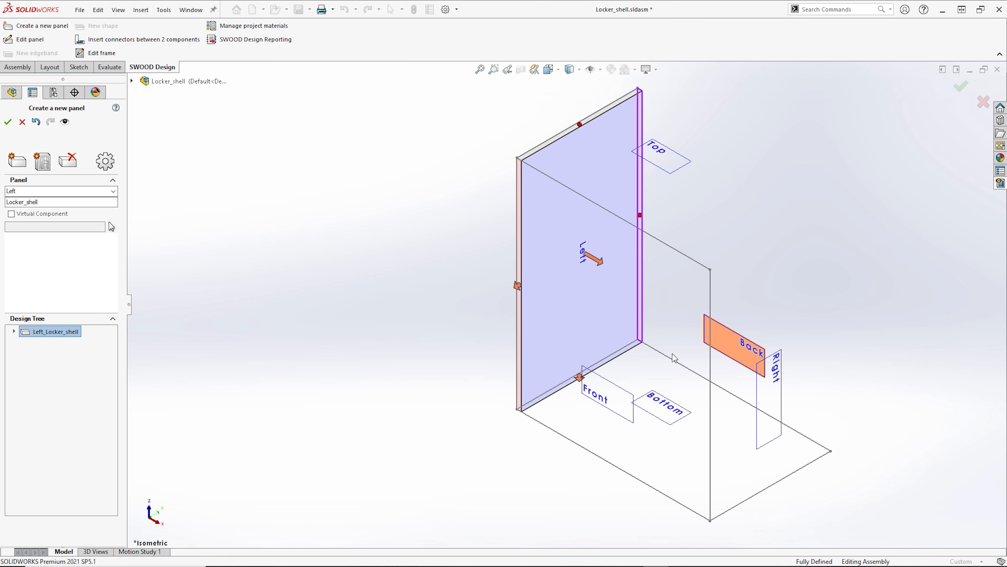
left_click(661, 408)
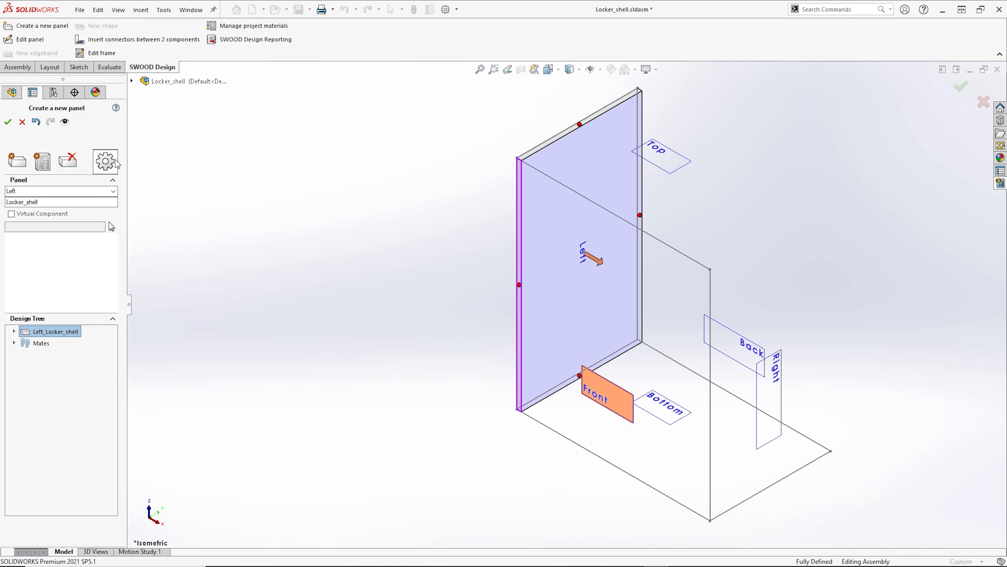
- Open the panel insertion options with virtual components by default off
left_click(105, 160)
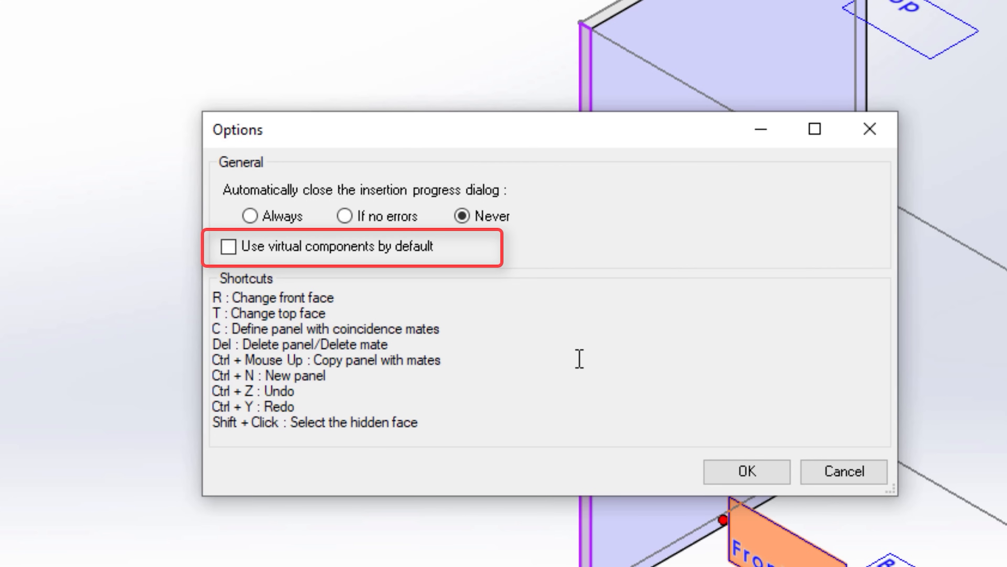
left_click(440, 360)
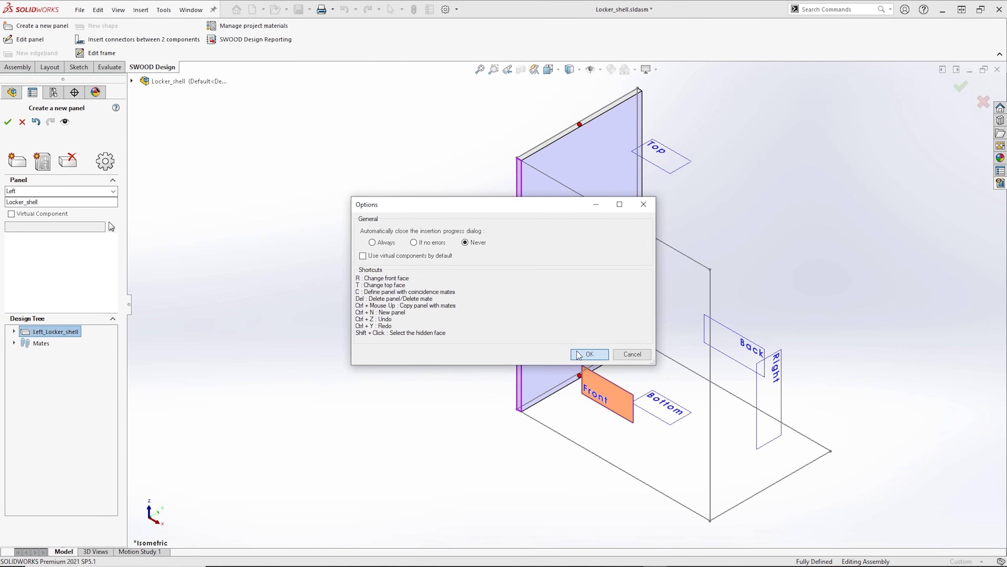
- Close the options, confirm the left panel and add the right side panel
left_click(589, 354)
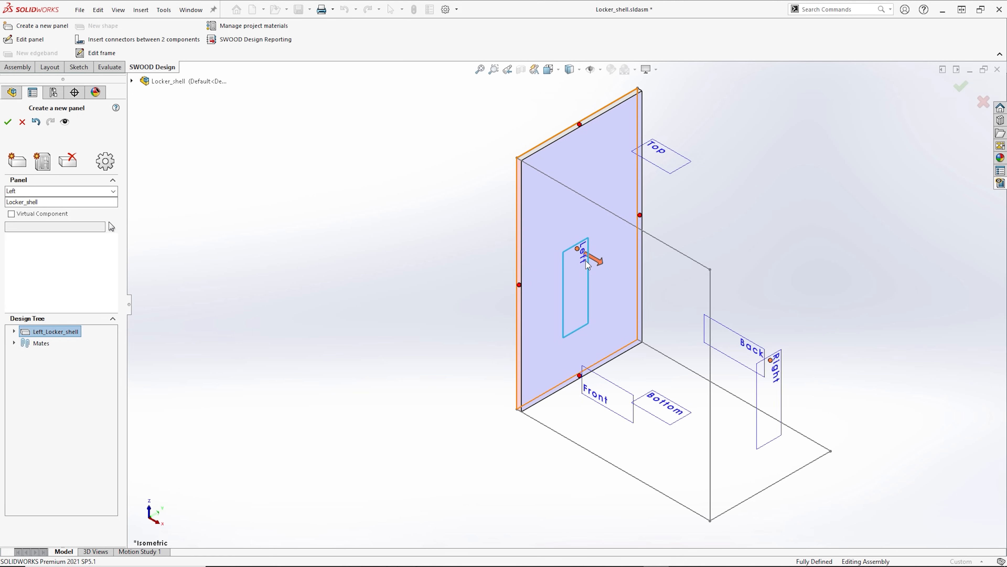
mouse_move(428, 263)
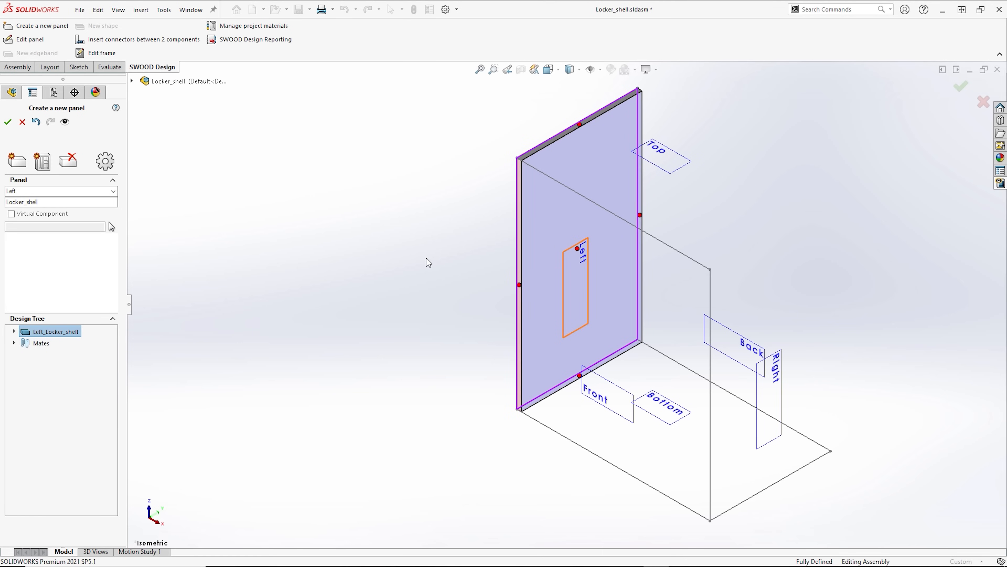
left_click(14, 332)
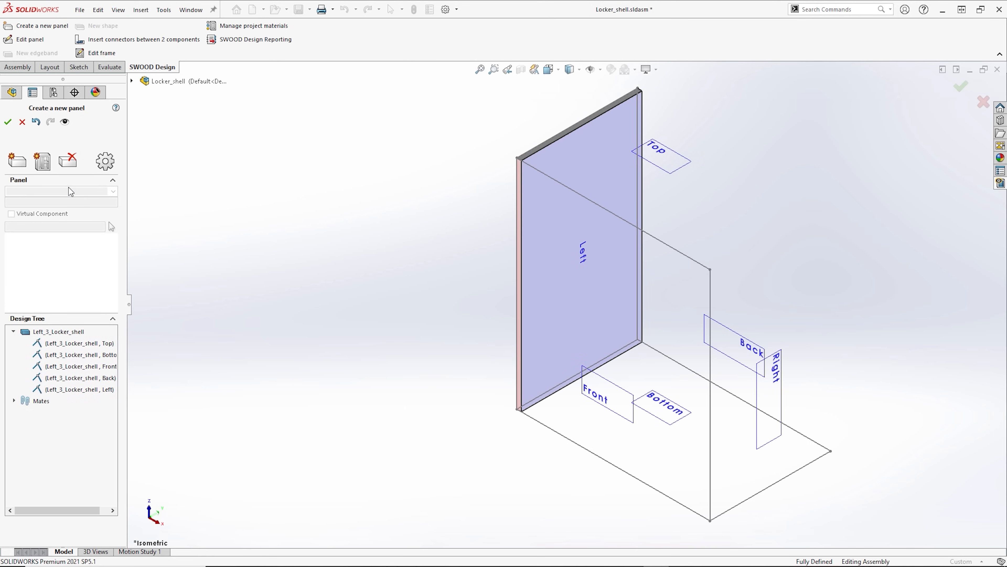
left_click(41, 162)
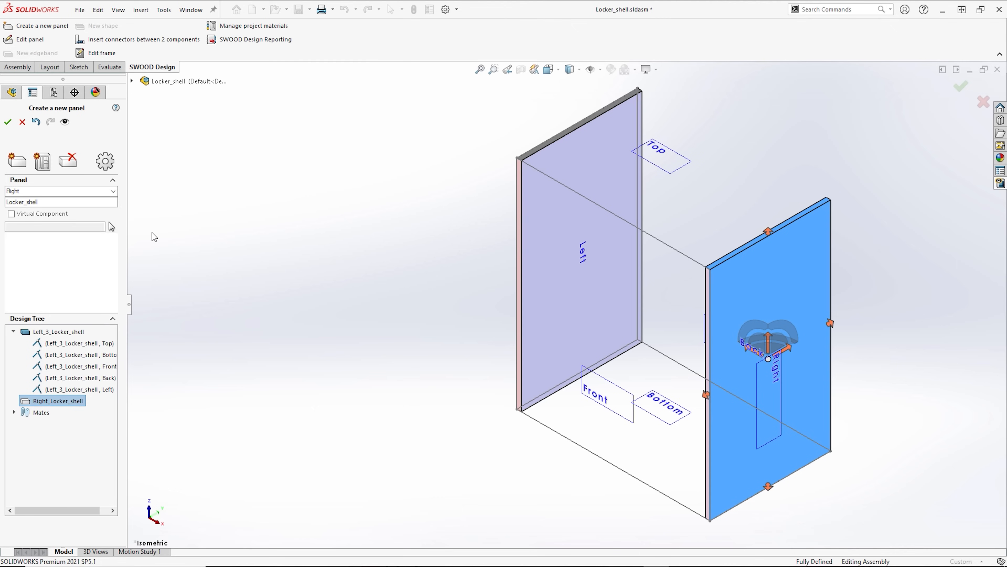
left_click(132, 81)
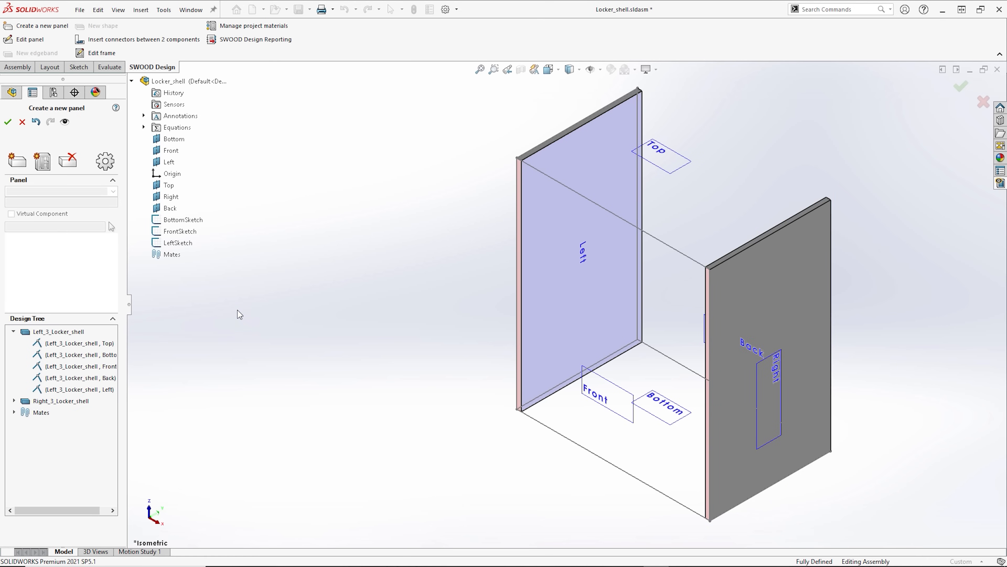
- Add the back panel referenced to the left and right panels, then the top panel
left_click(41, 161)
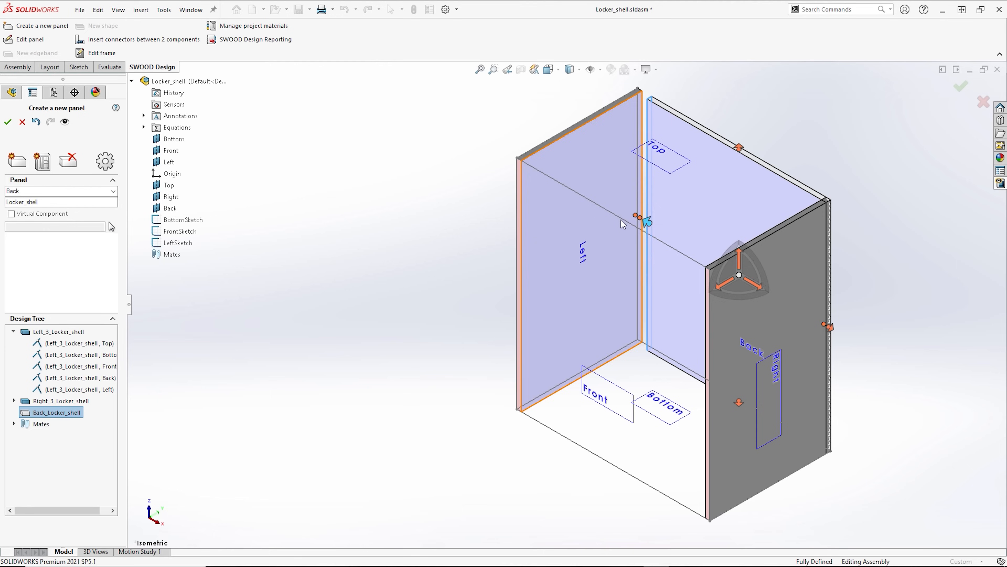
left_click(578, 221)
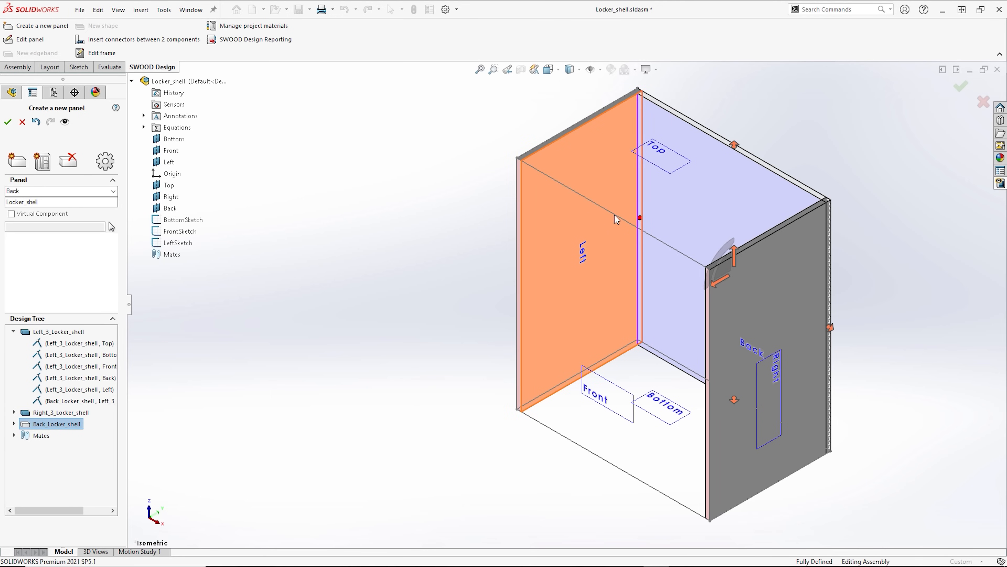
mouse_move(835, 325)
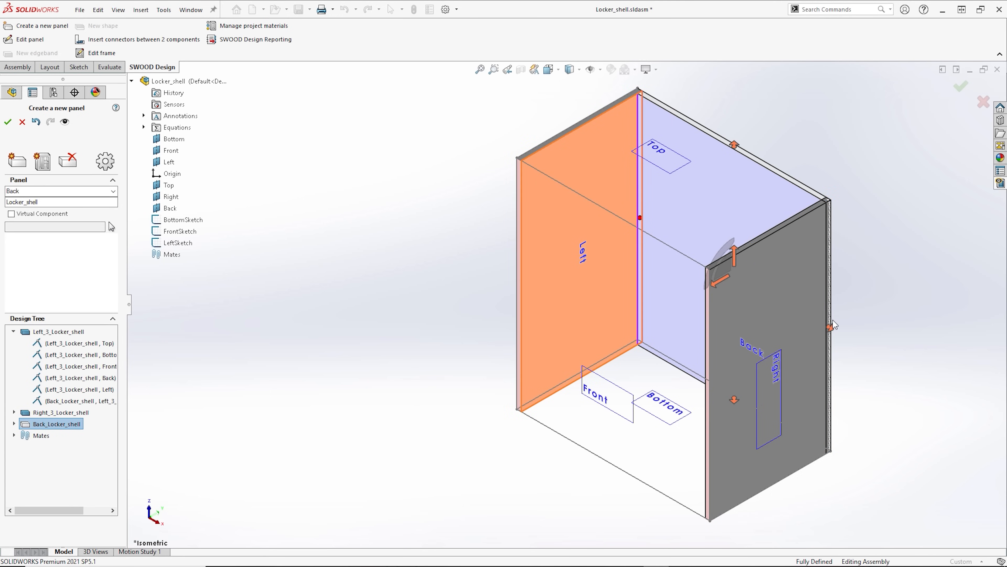
left_click(829, 326)
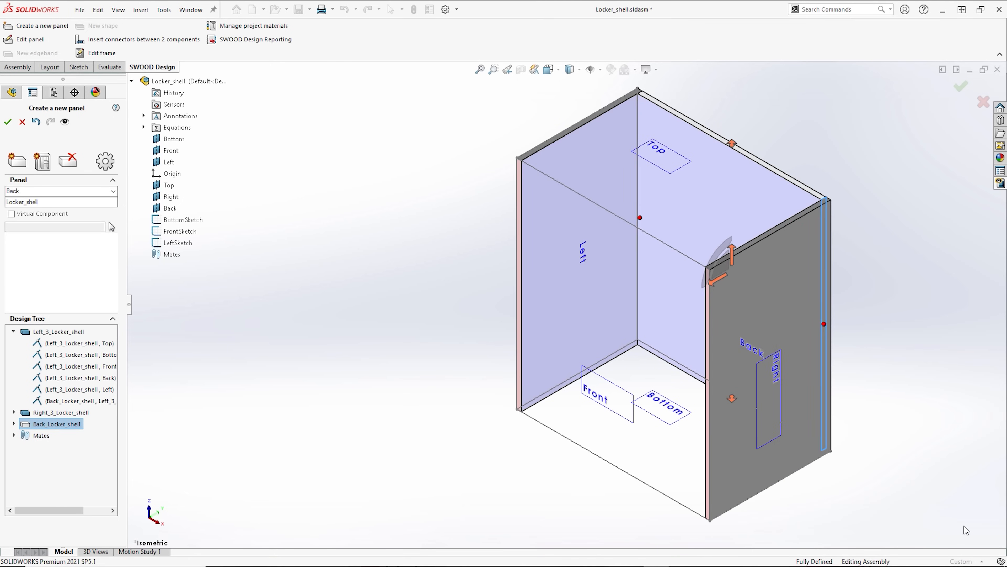
mouse_move(872, 382)
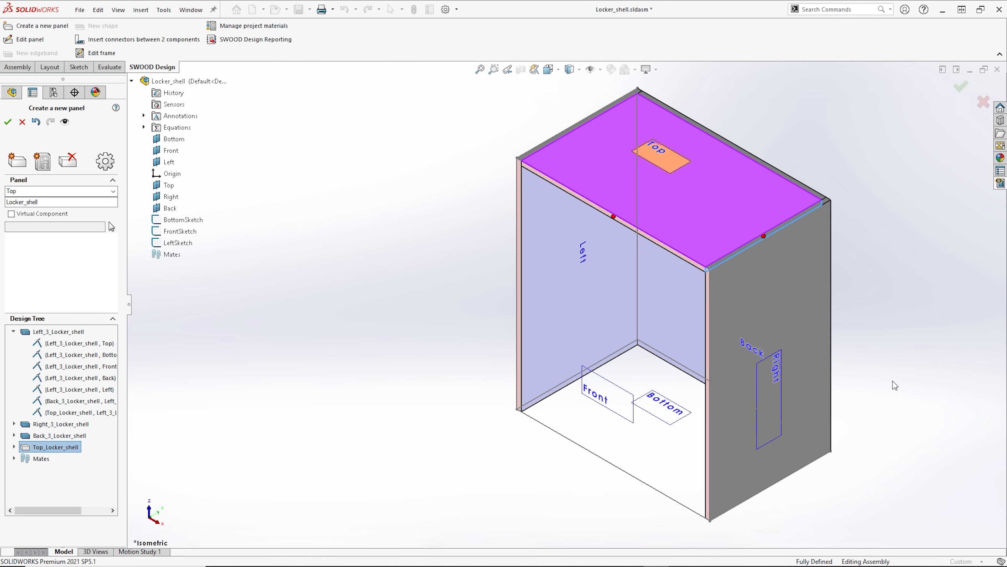
left_click(675, 193)
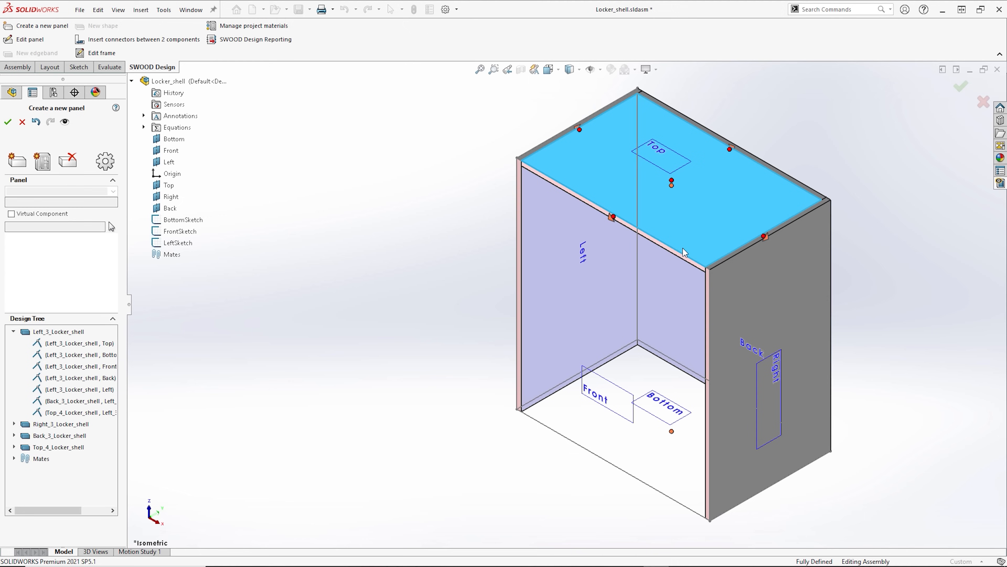
- Add a lower horizontal floor panel and rename it Plinth
left_click(668, 373)
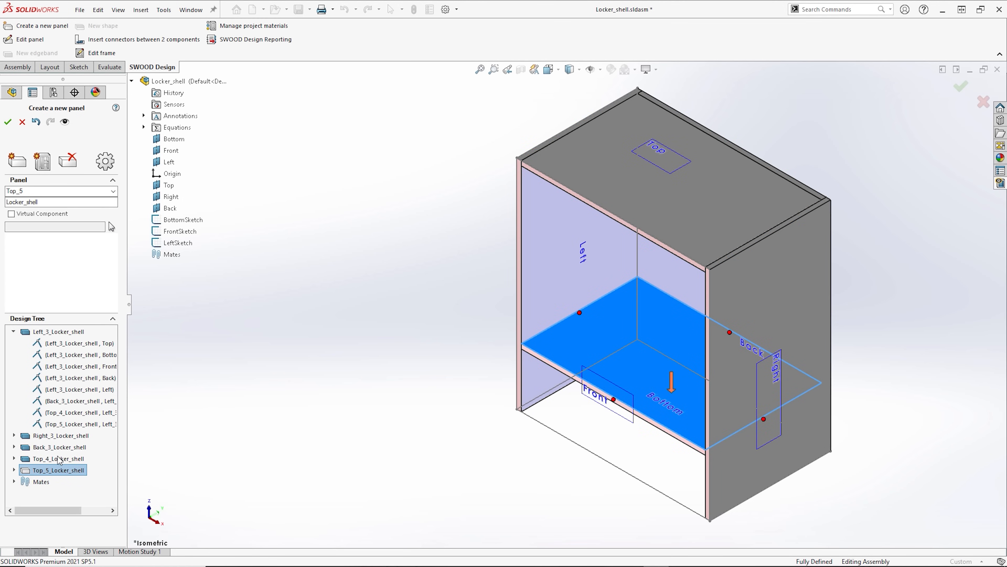
triple_click(57, 191)
type("Plinth")
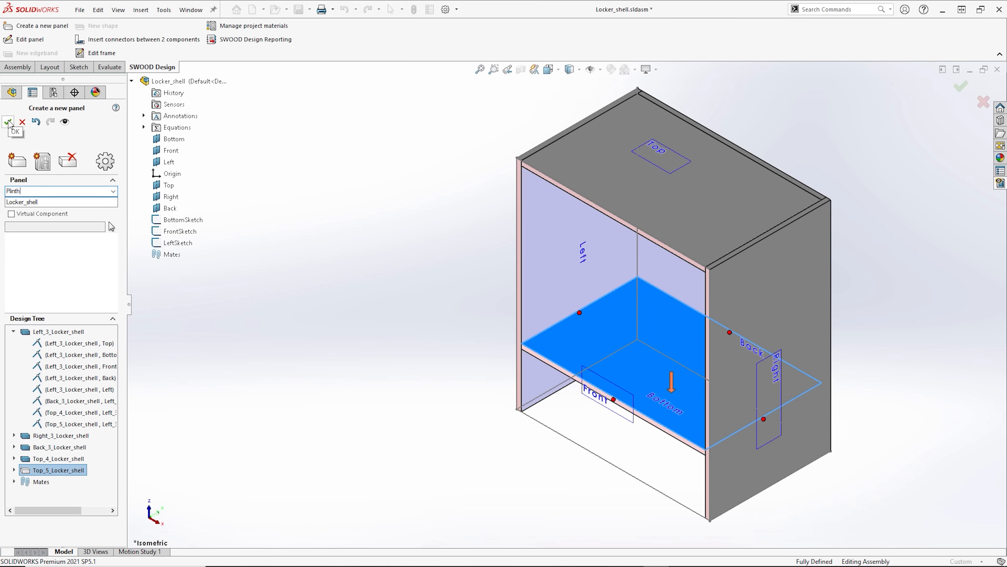
- Build the five panels and accept the list of resolved mates
left_click(8, 121)
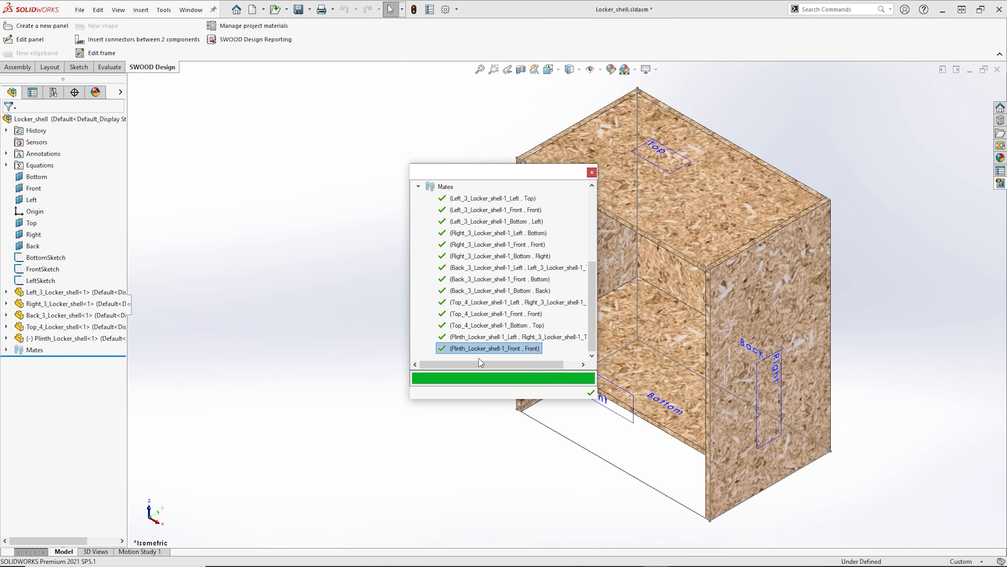
mouse_move(570, 395)
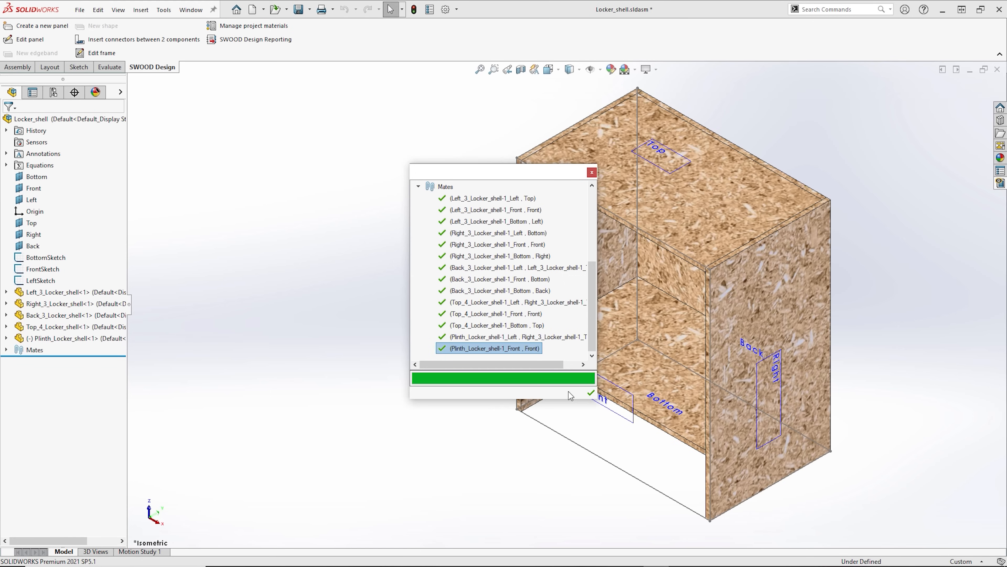
left_click(590, 172)
type("100")
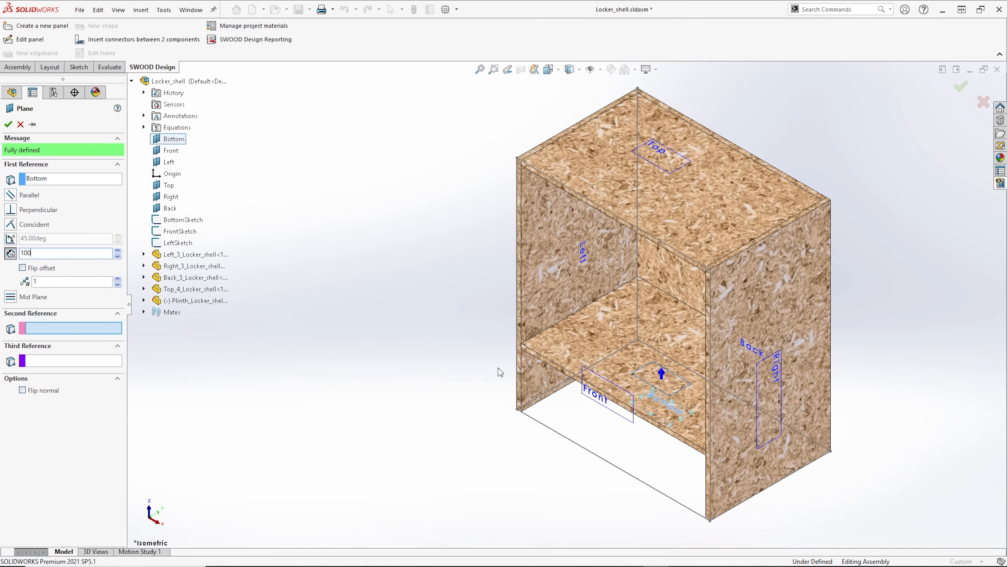
- Confirm the Plinth_height plane from Bottom and the Kickboard_recess plane from Front
left_click(8, 124)
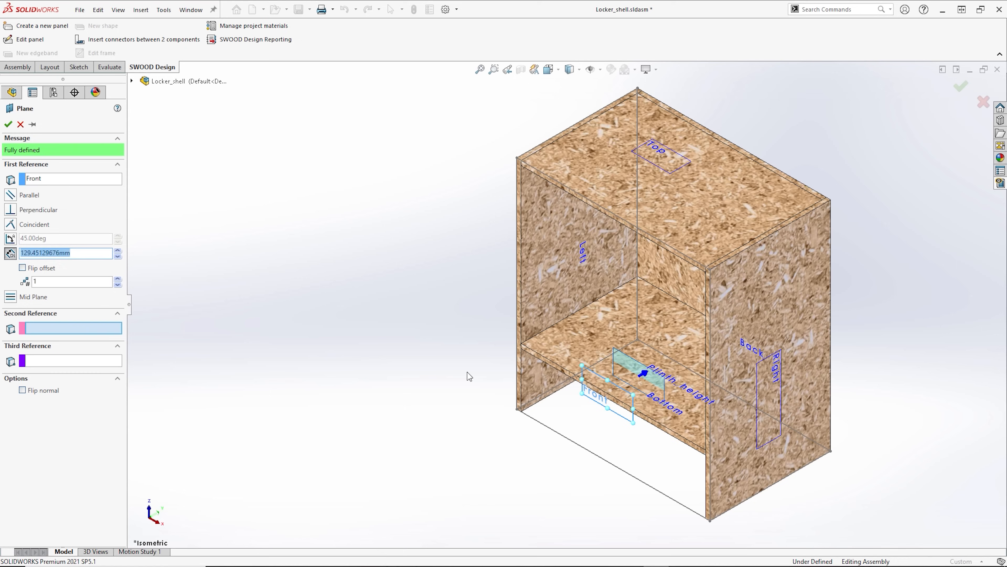
left_click(9, 124)
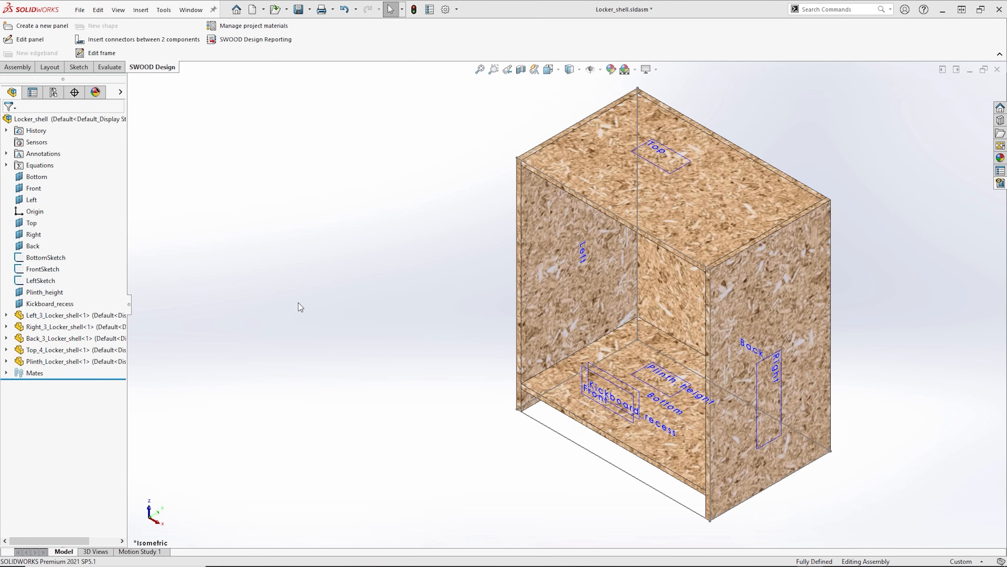
- Add the Kickboard_2 panel mated to the plinth, then go to the custom properties
left_click(37, 26)
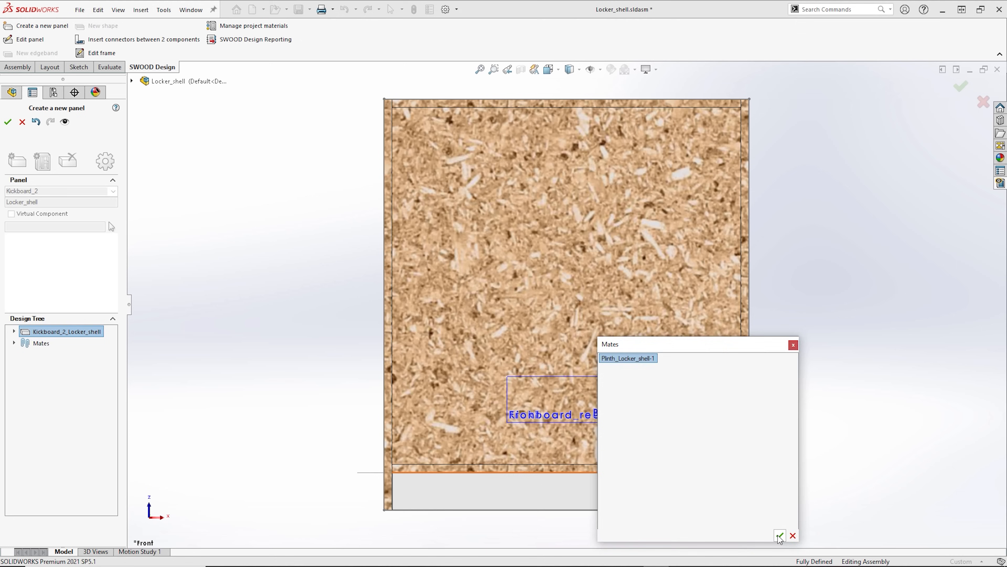
left_click(780, 535)
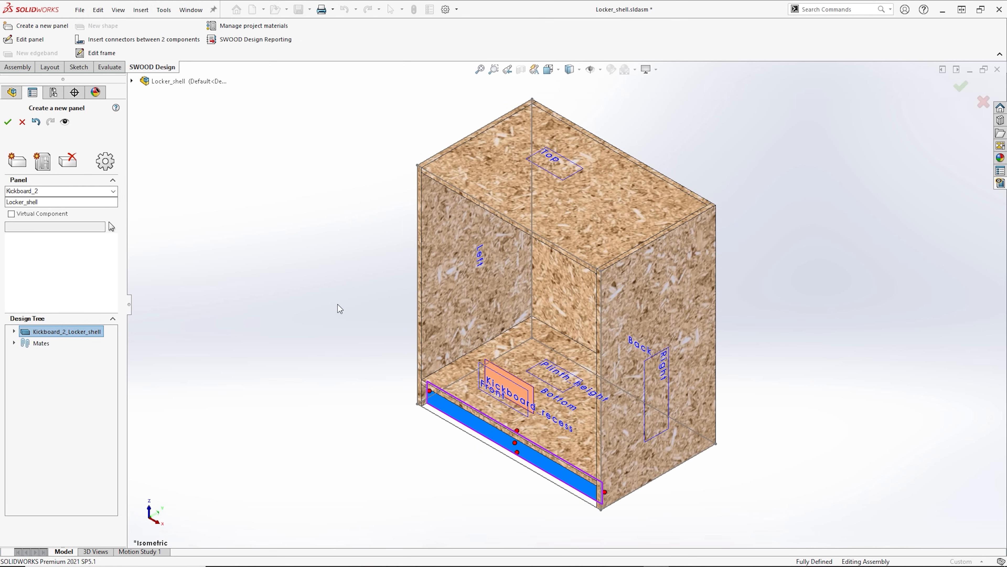
left_click(7, 123)
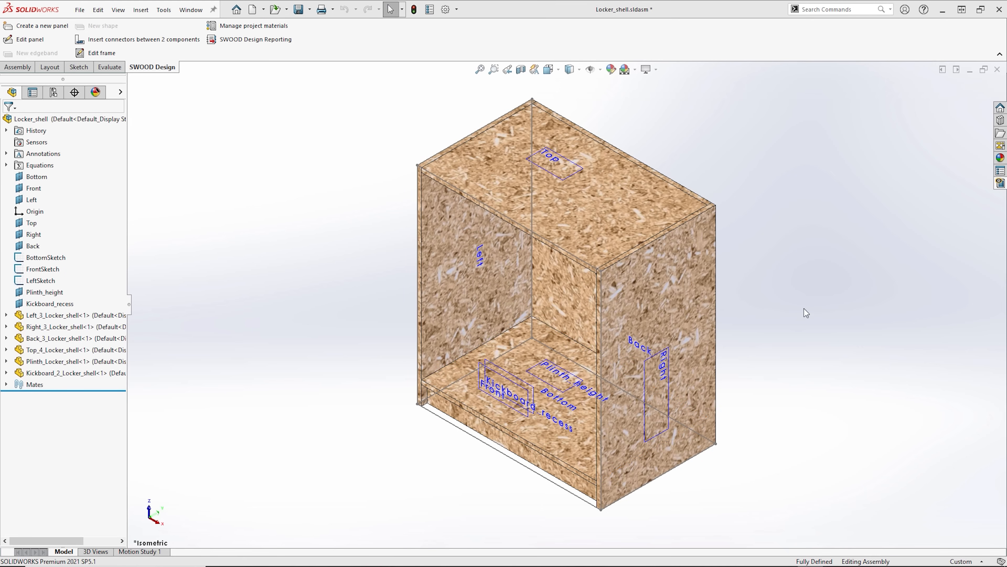
left_click(588, 69)
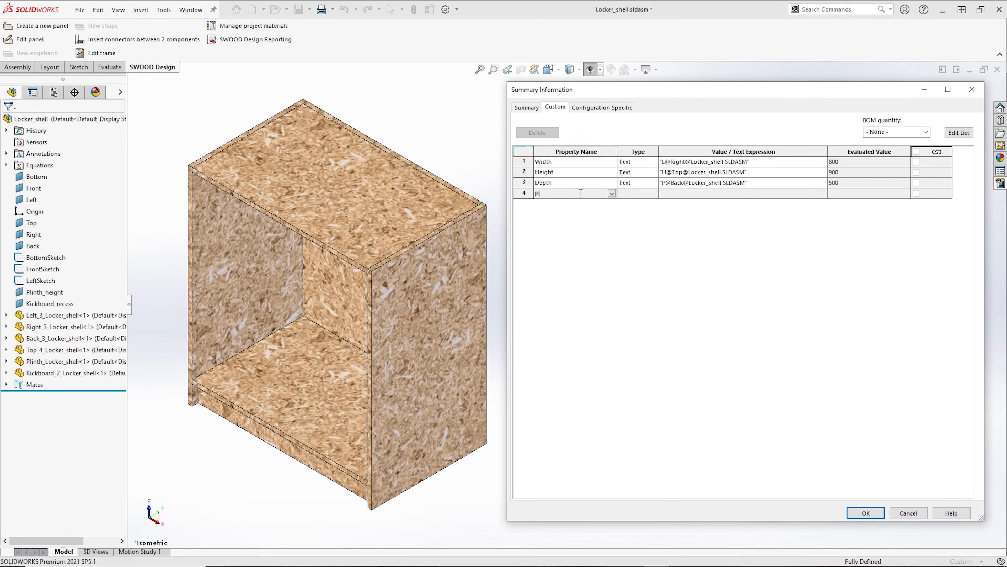
- Add Plinth_height and Kickboard_recess properties linked to the plane dimensions
type("Plinth_height")
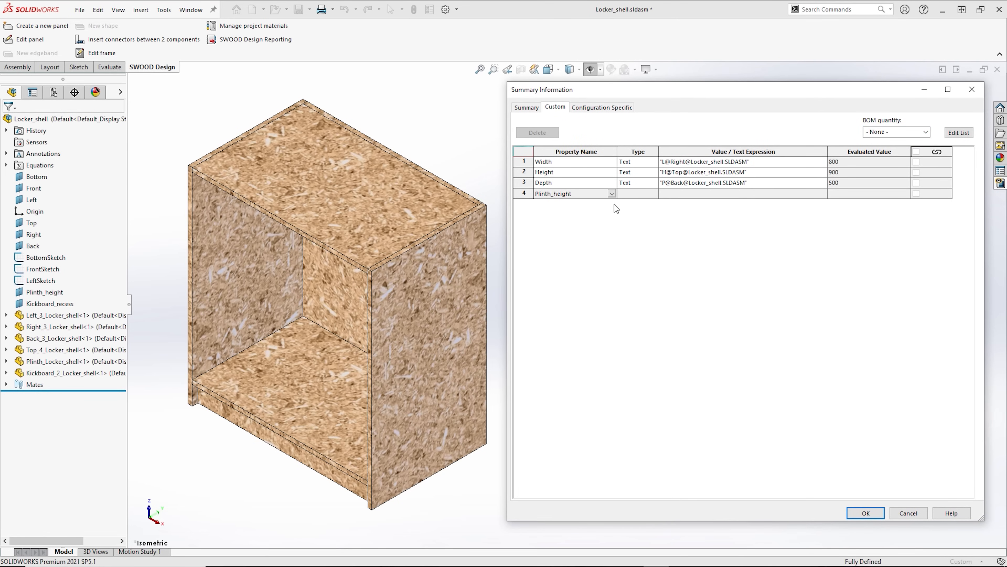
type("Kickboard_recess")
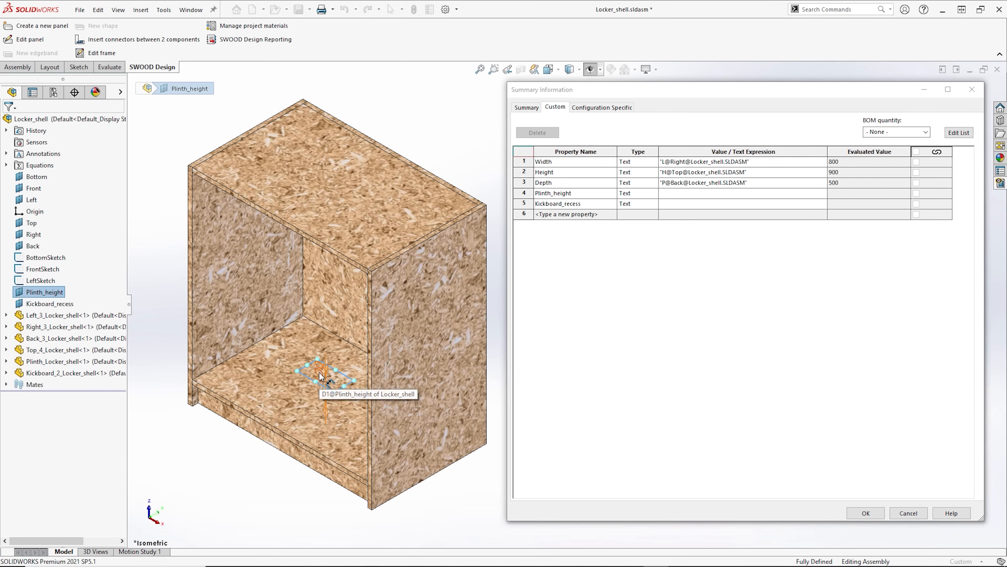
left_click(49, 303)
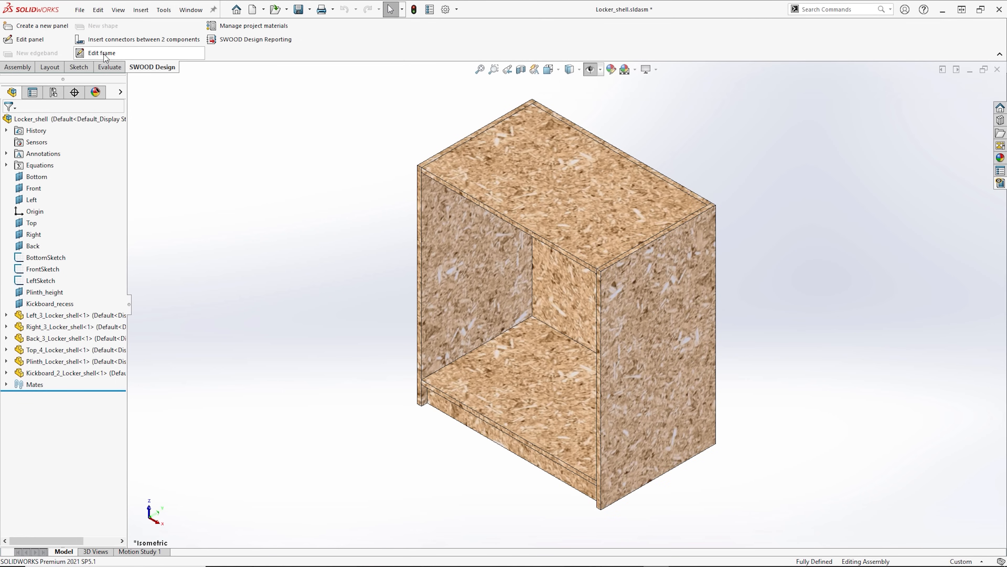
- Edit the frame to Height 1000, Depth 450, Plinth_height 125 and apply
left_click(102, 52)
type("125")
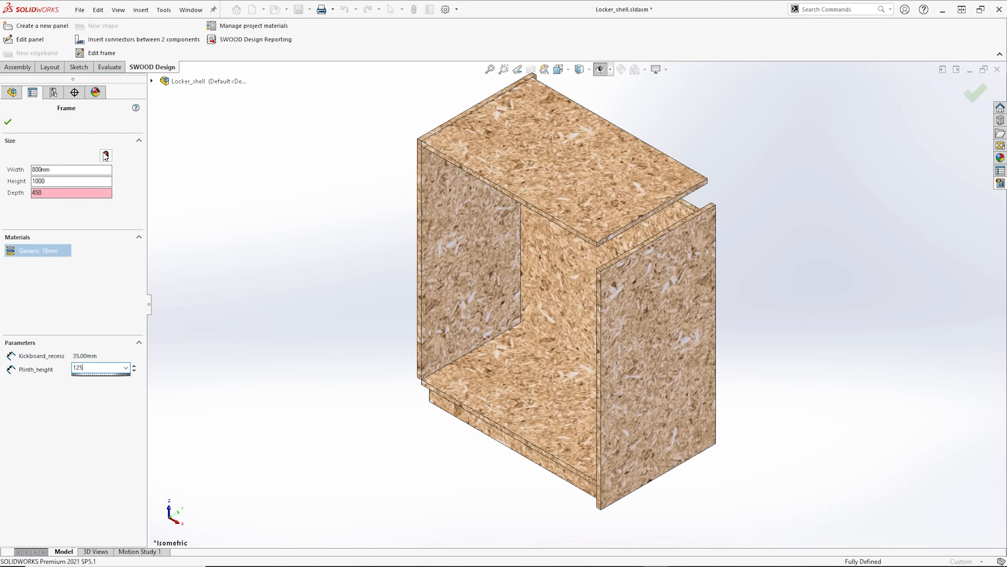
left_click(8, 122)
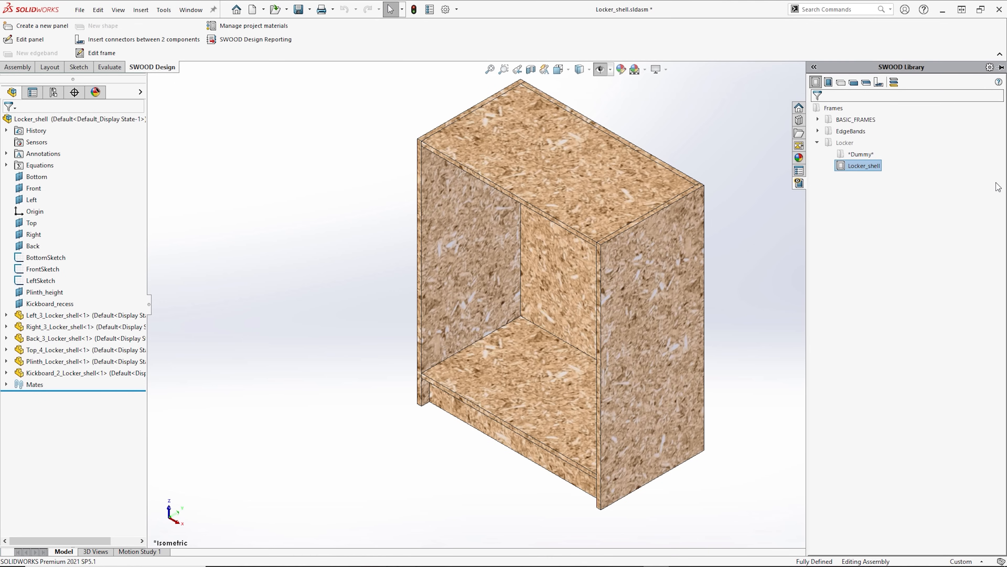
mouse_move(893, 82)
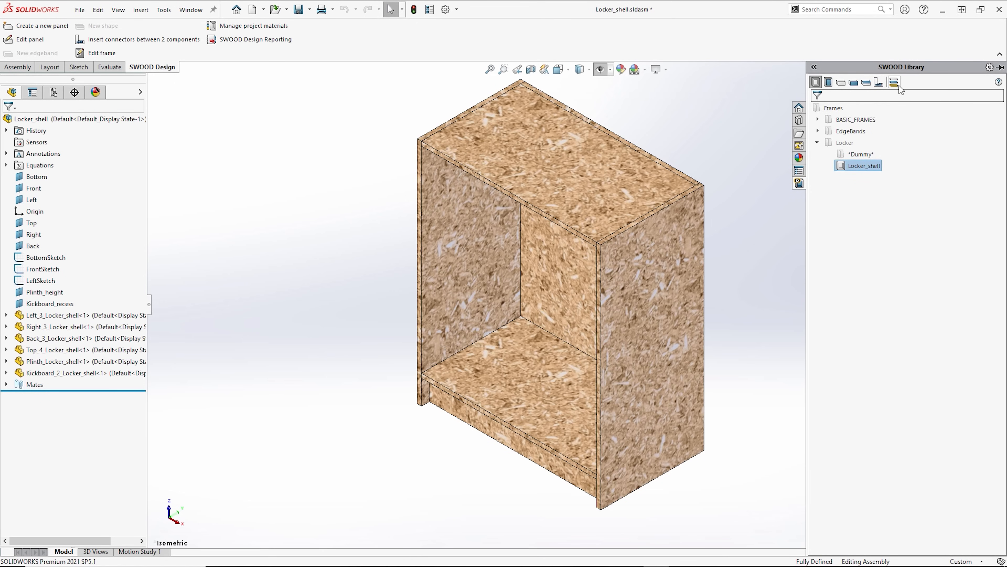
- Show the SWOOD Materials library and expand the MDF family to list its sheet thicknesses
left_click(893, 81)
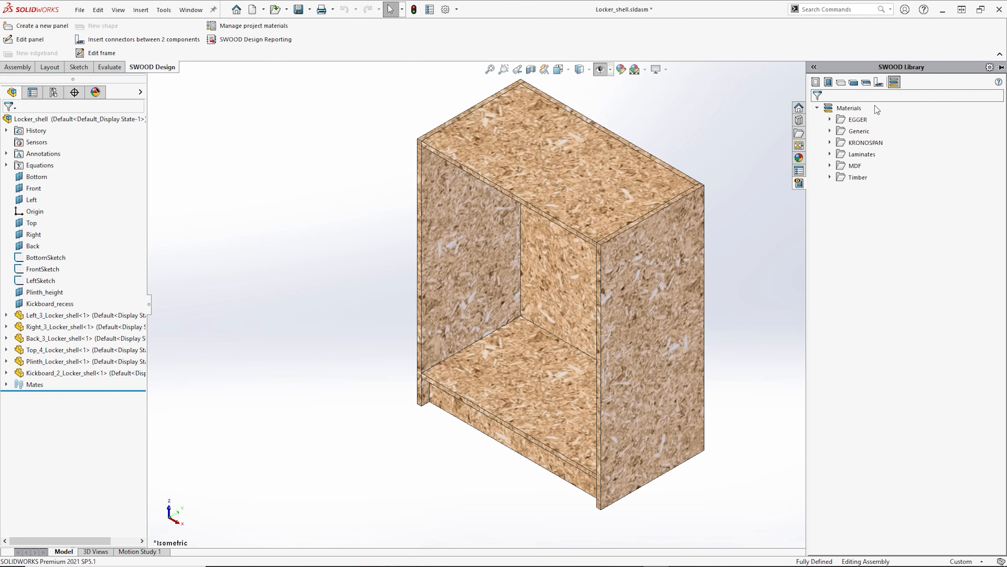
mouse_move(830, 170)
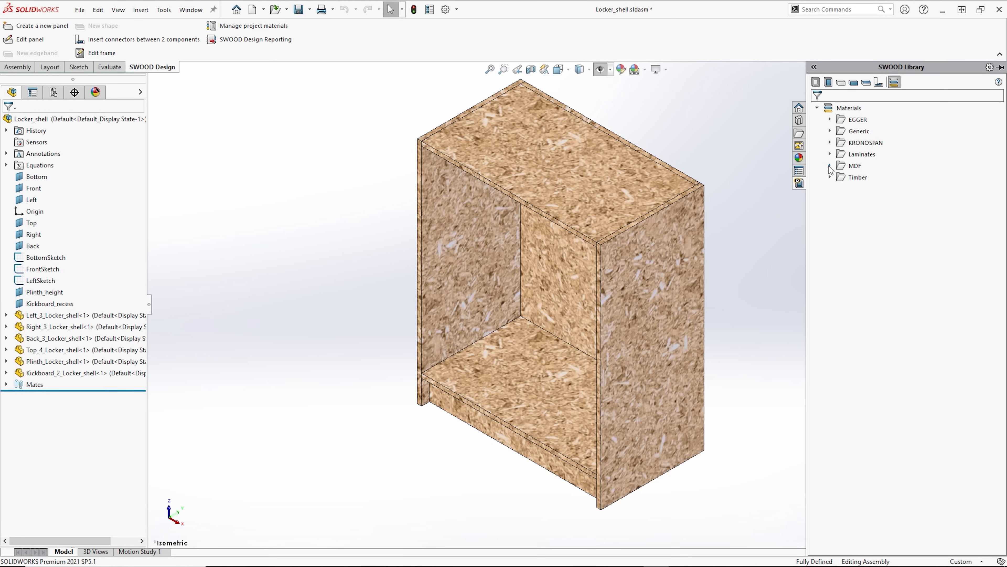
left_click(830, 166)
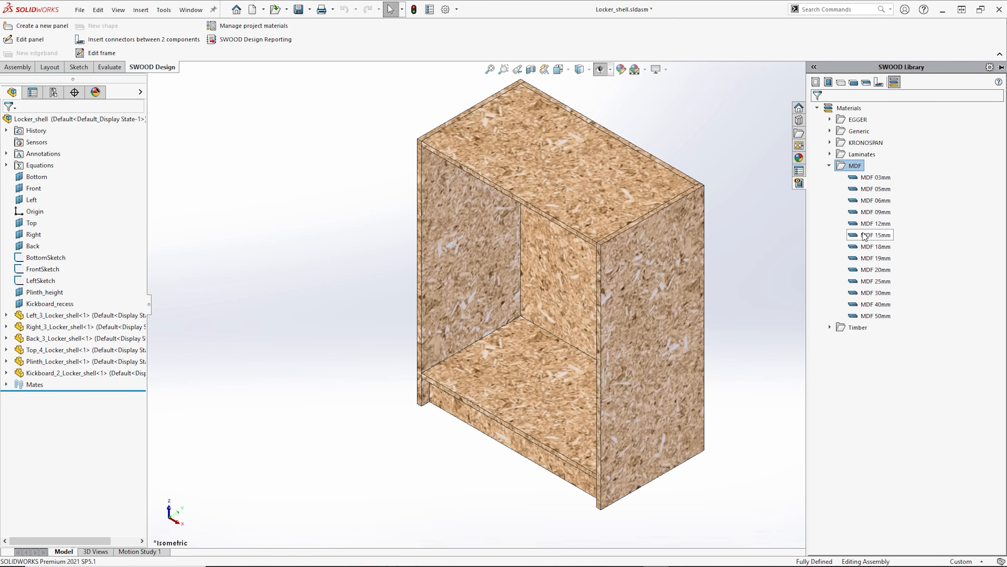